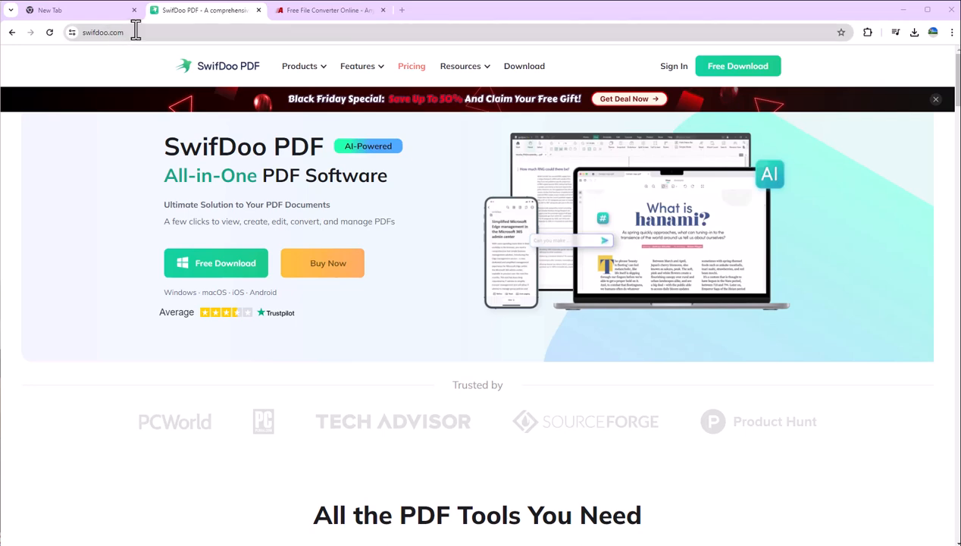
mouse_move(160, 40)
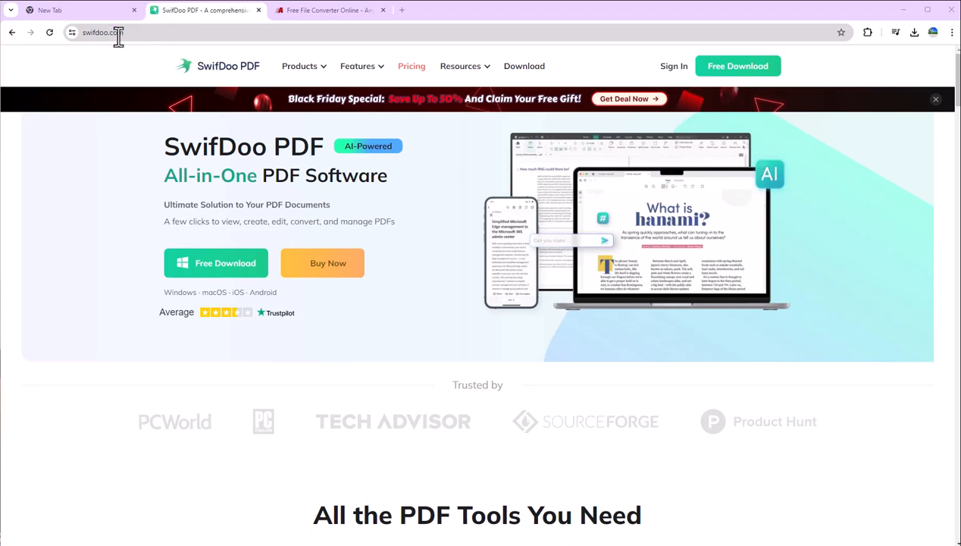
mouse_move(139, 32)
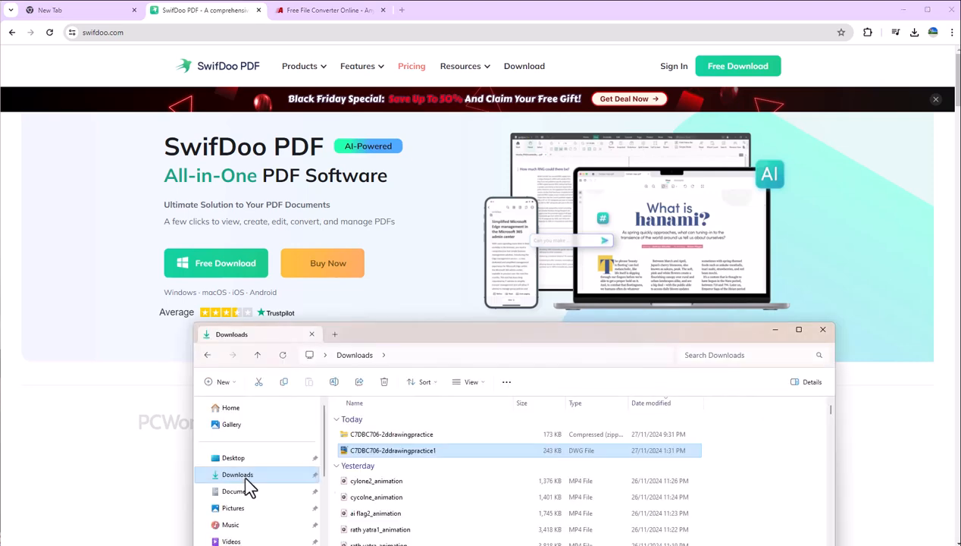
mouse_move(237, 491)
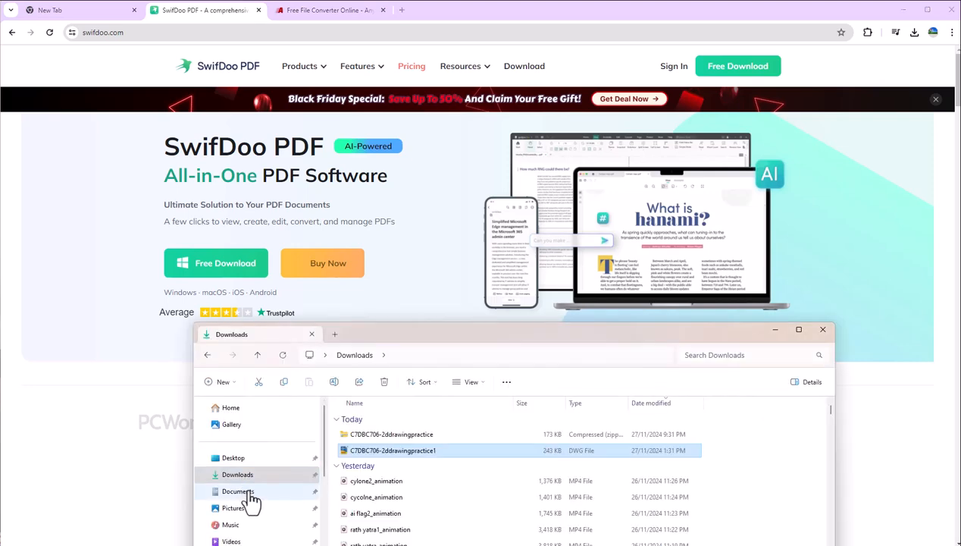
Step: Open 2d drawing practice.pdf from Documents in Acrobat, review it maximized, then close it
click(238, 492)
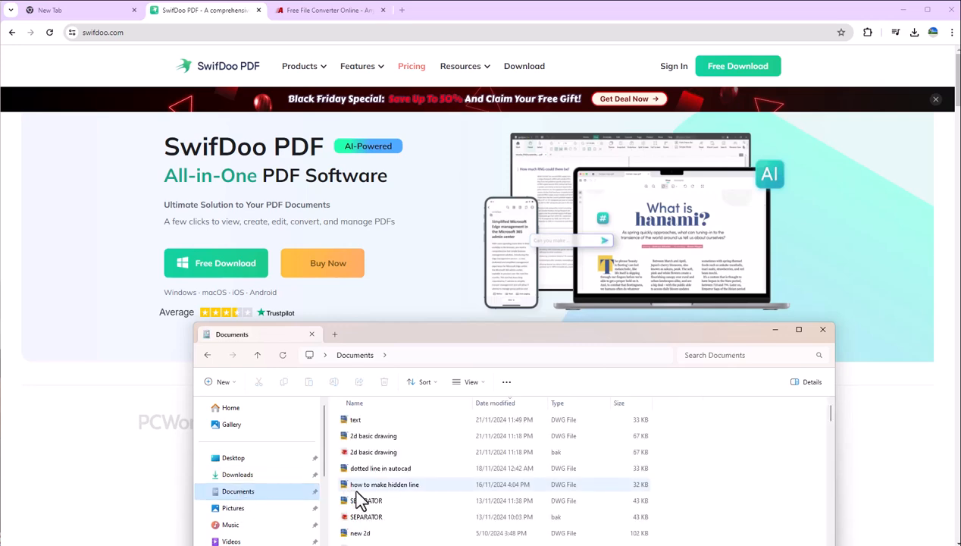
scroll(down, 3)
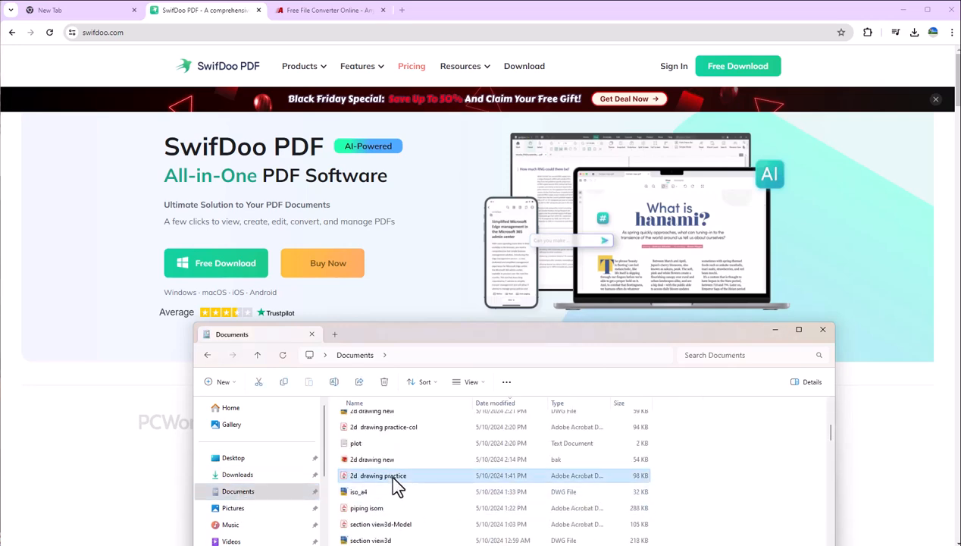
double_click(379, 475)
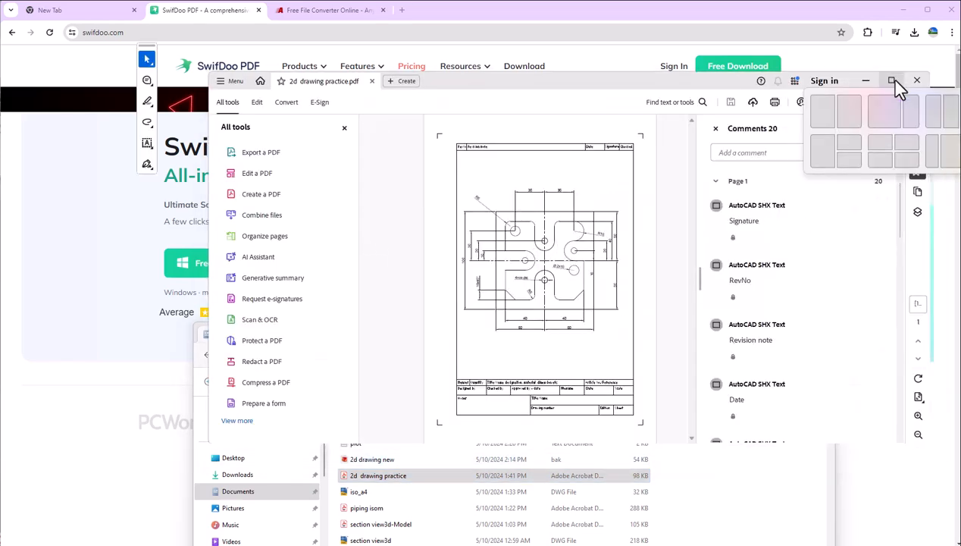
click(892, 80)
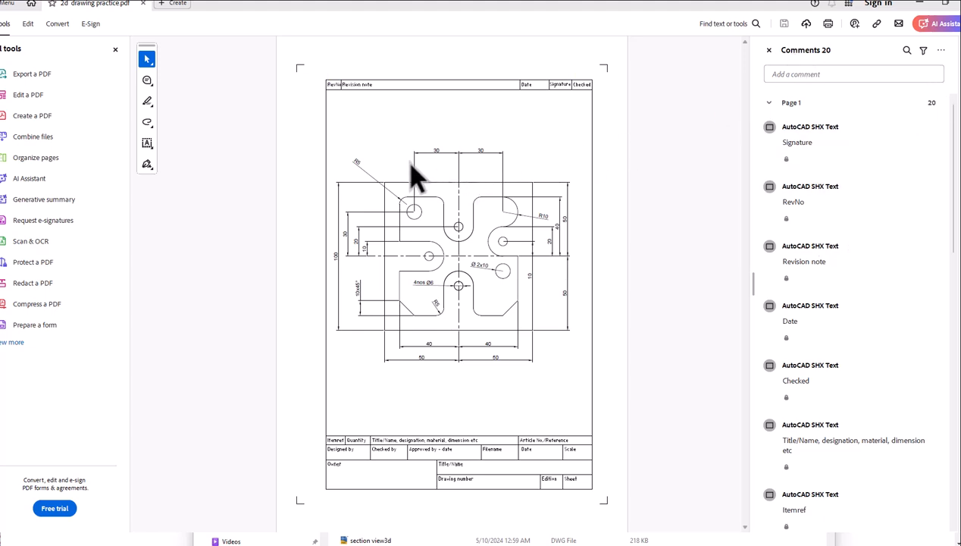
mouse_move(400, 174)
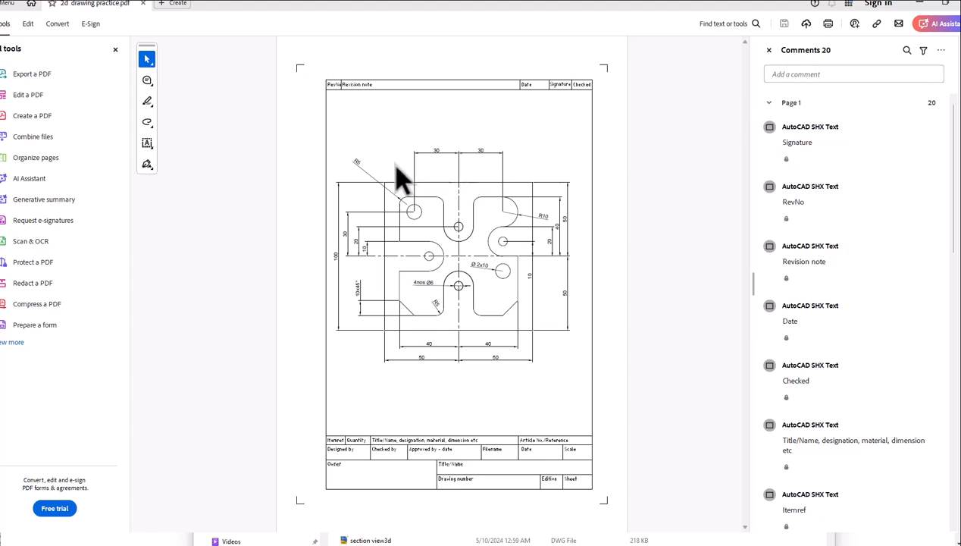
mouse_move(496, 7)
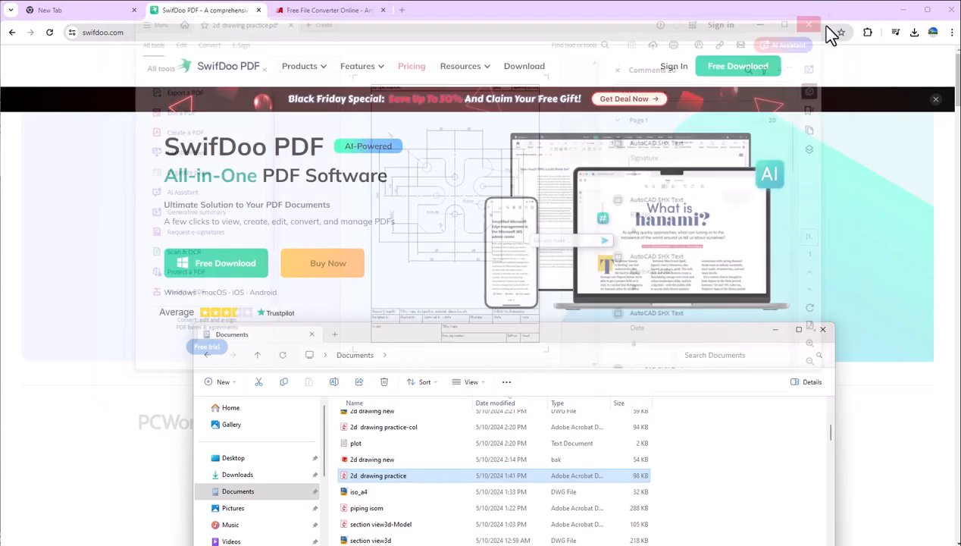
click(299, 66)
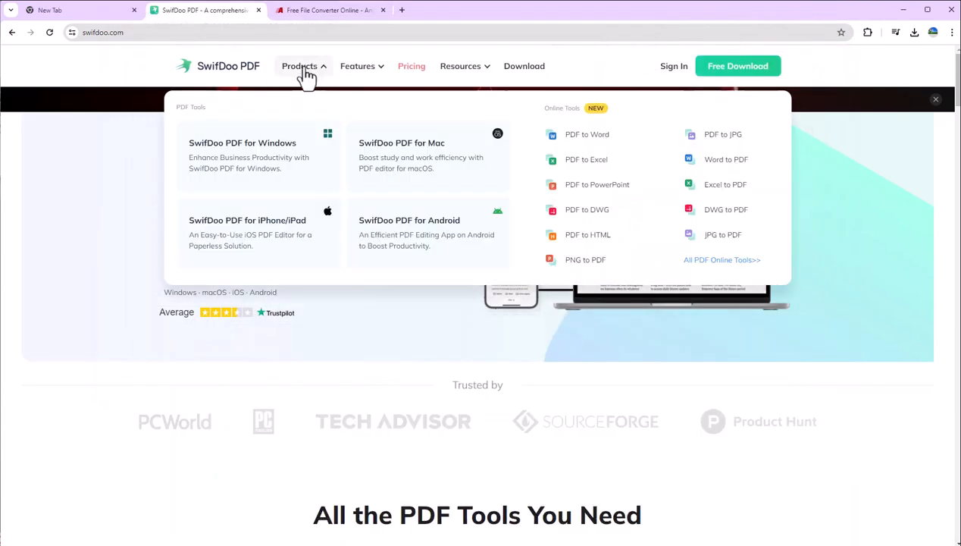
mouse_move(561, 134)
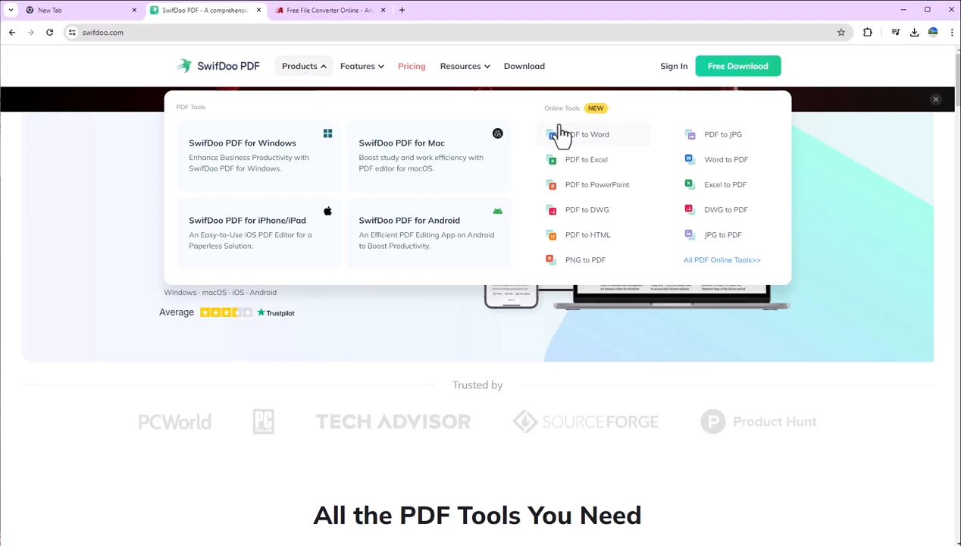
mouse_move(569, 155)
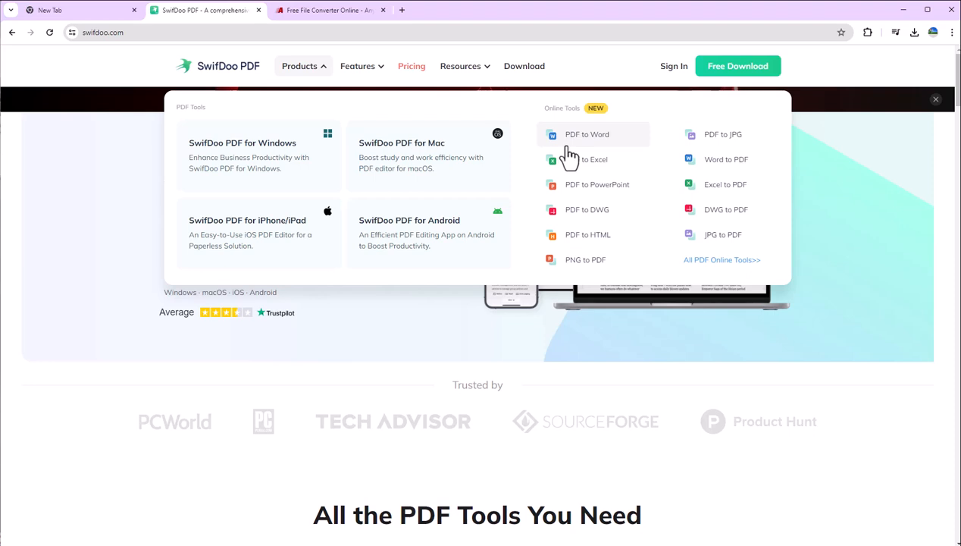
mouse_move(584, 160)
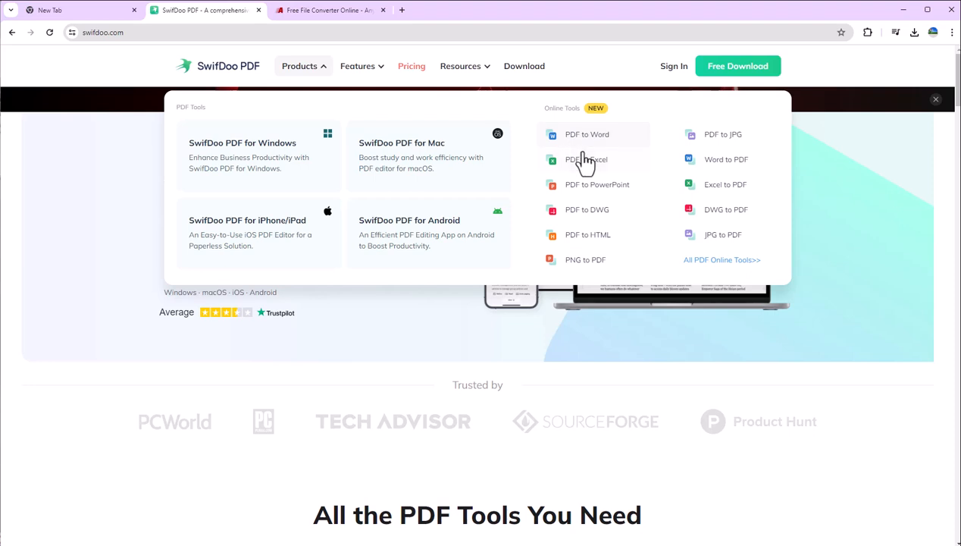
mouse_move(572, 185)
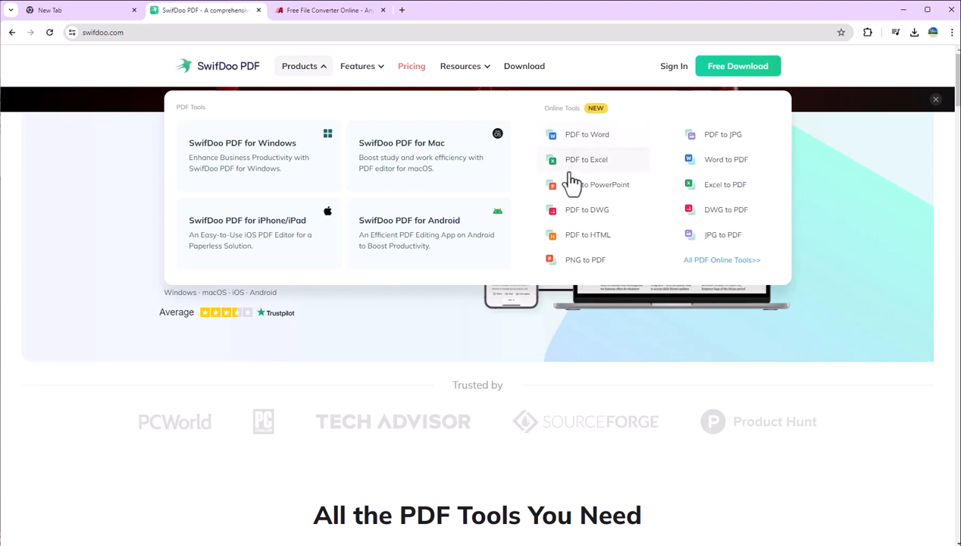
mouse_move(610, 182)
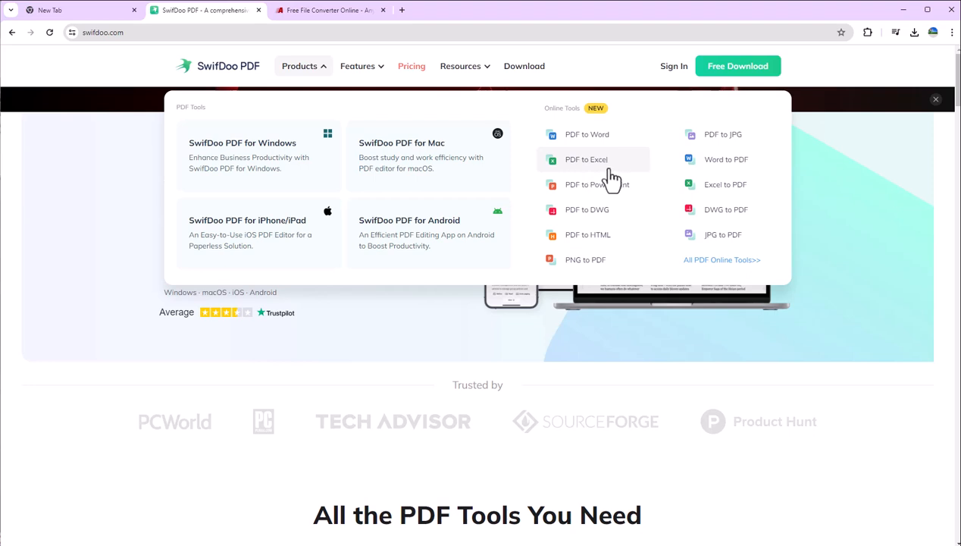
mouse_move(569, 220)
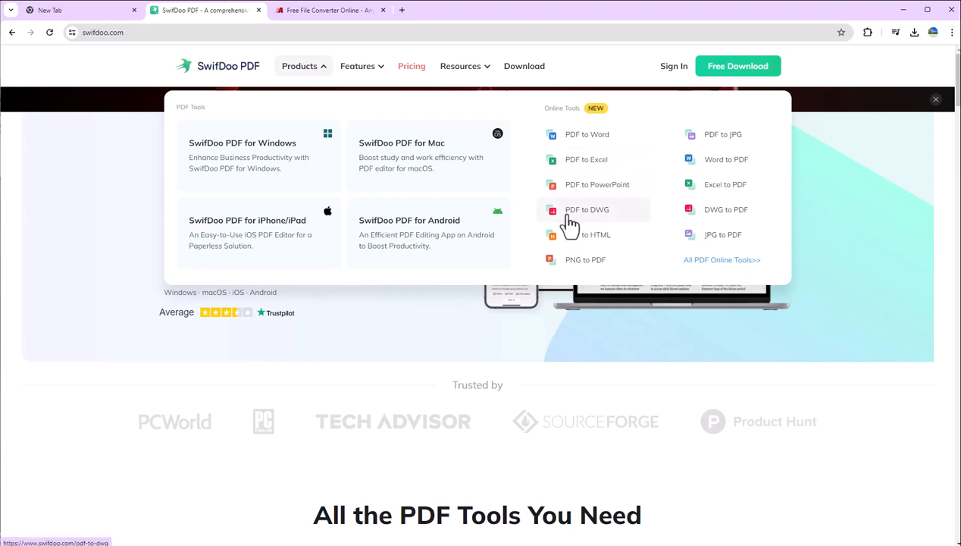
mouse_move(587, 225)
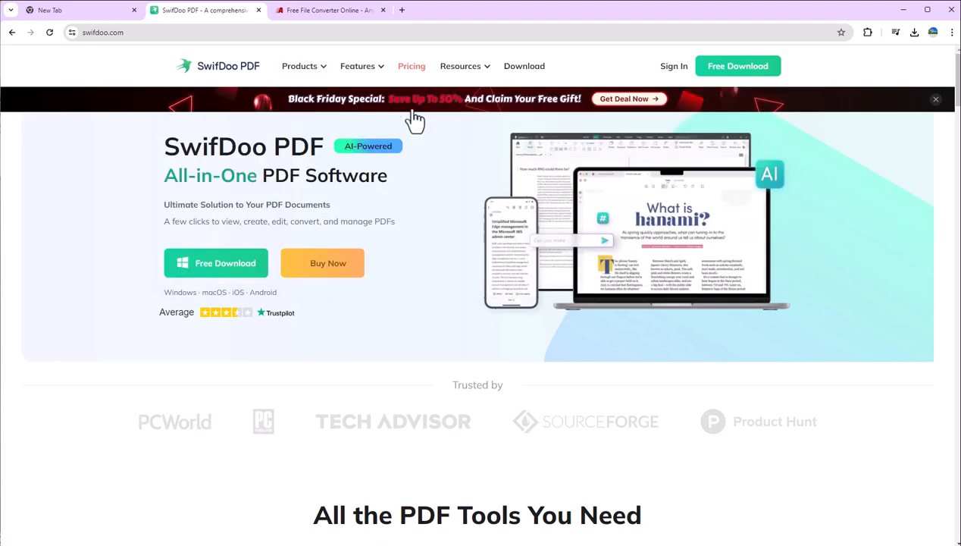
Step: Choose PDF to DWG under Online Tools in swifdoo.com's Products menu
click(300, 66)
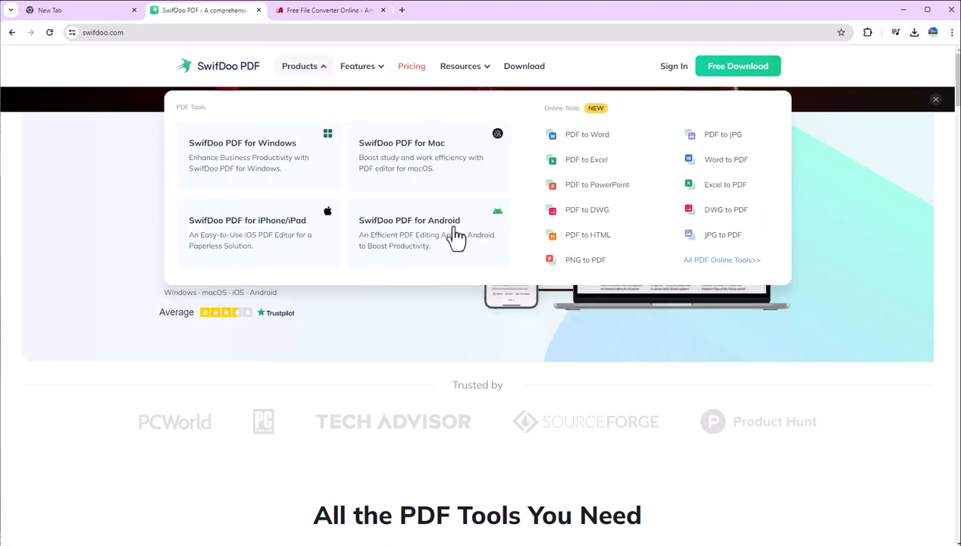
mouse_move(726, 209)
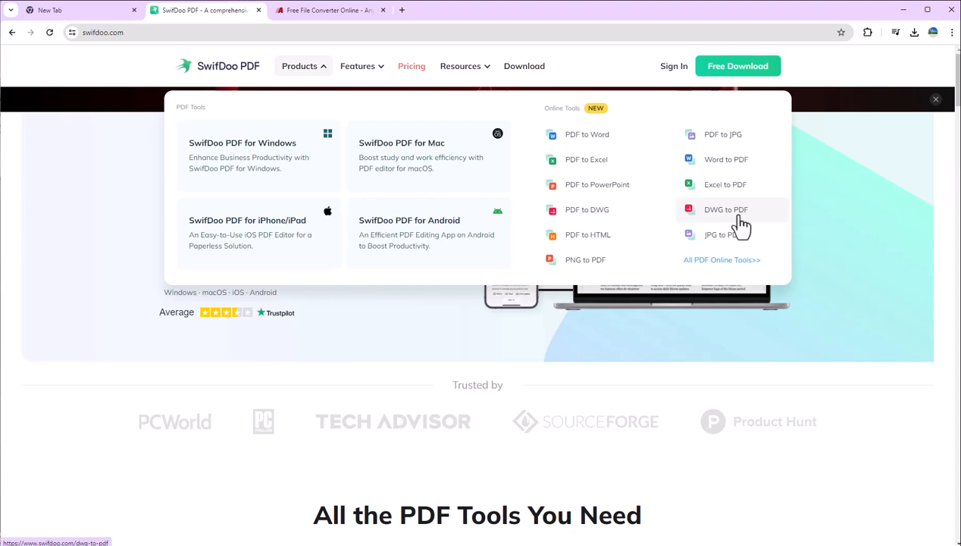
mouse_move(594, 220)
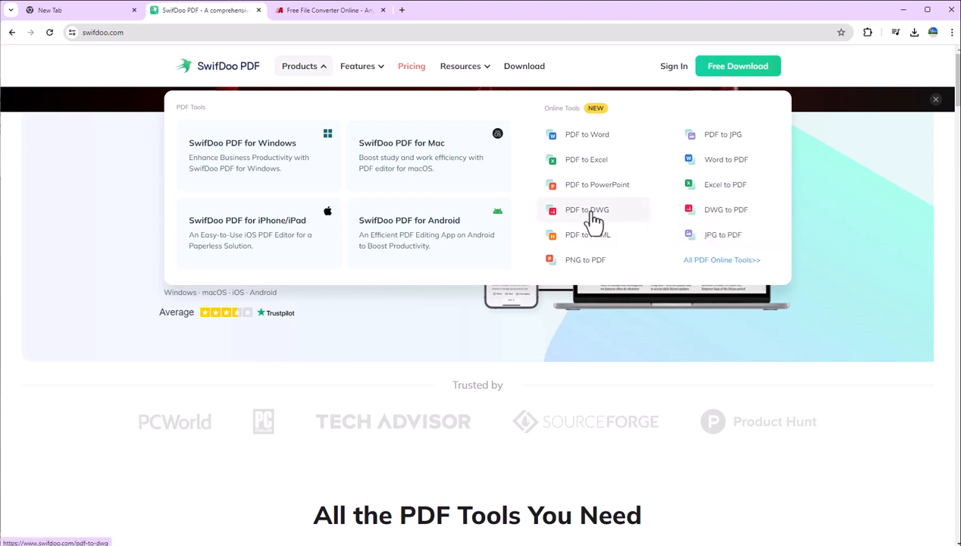
click(586, 210)
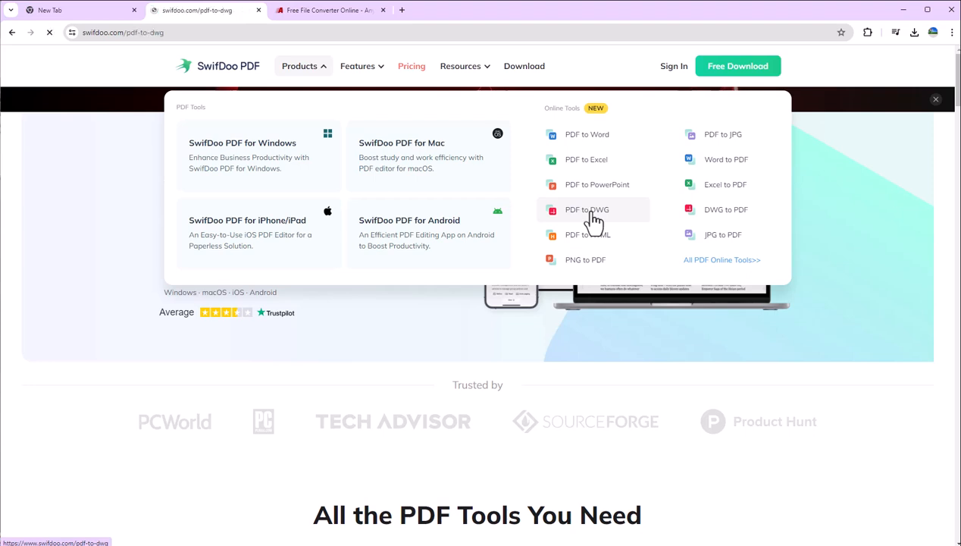
Step: Choose 2d drawing practice.pdf from the Documents folder and upload it
click(587, 210)
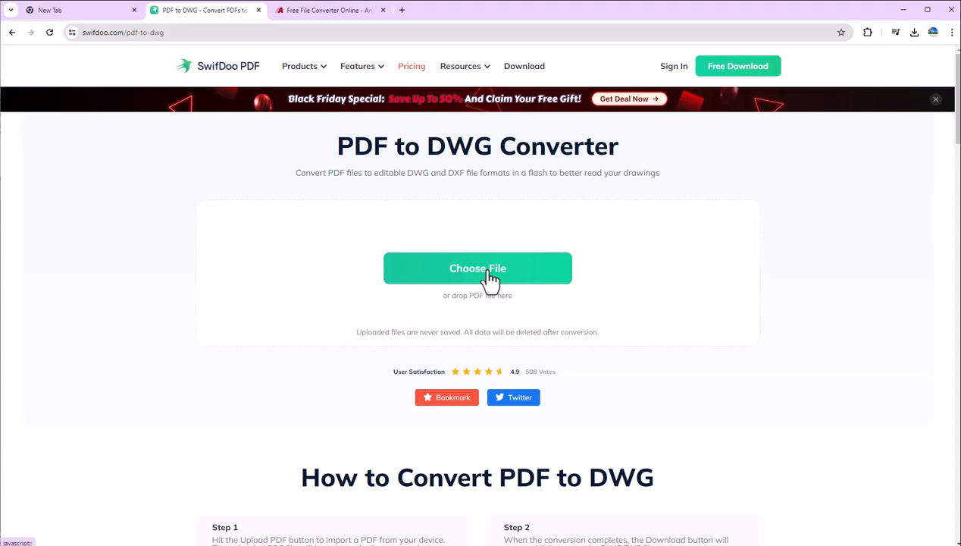
click(478, 268)
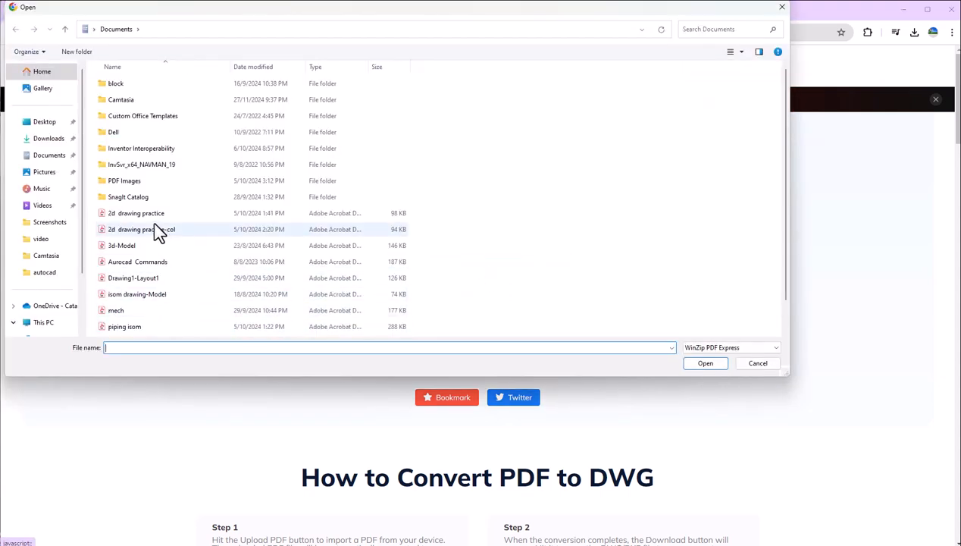
click(139, 213)
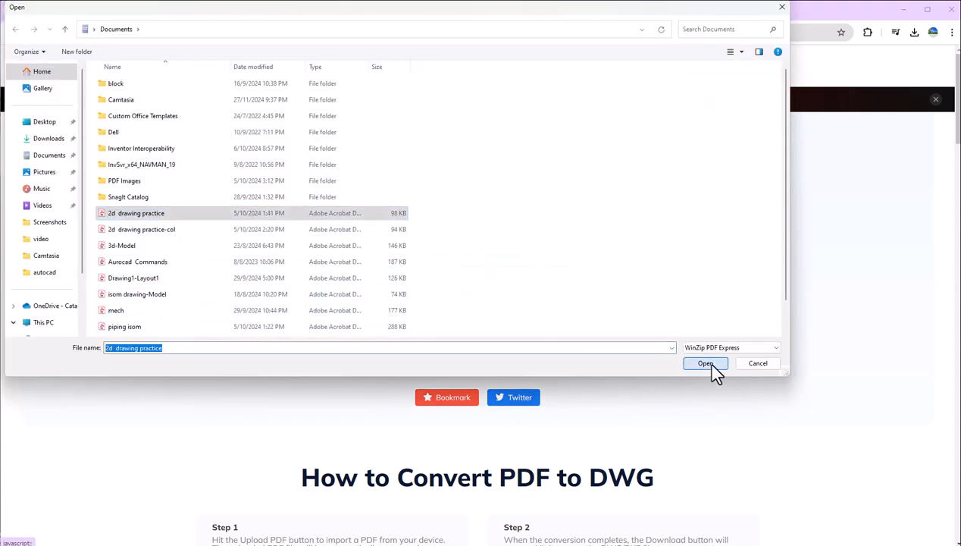
click(705, 363)
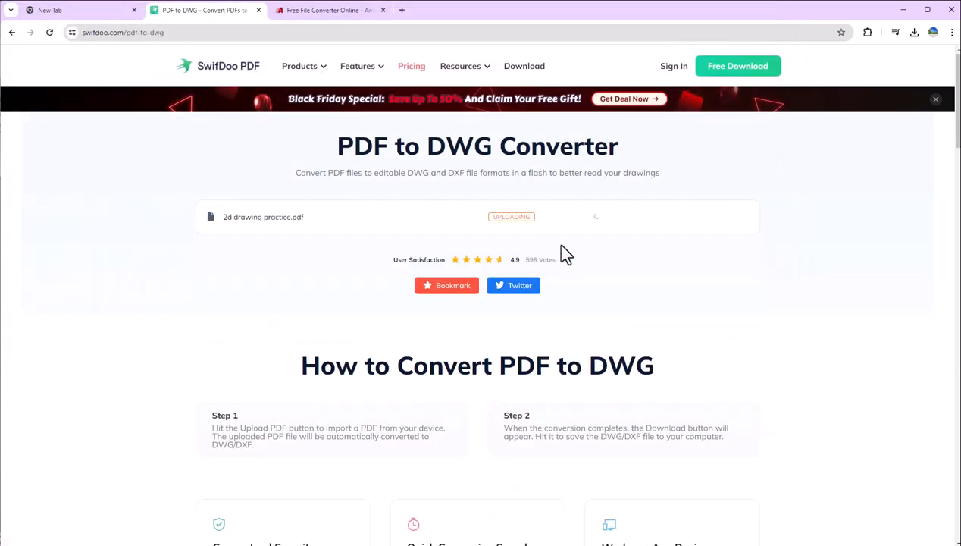
mouse_move(618, 254)
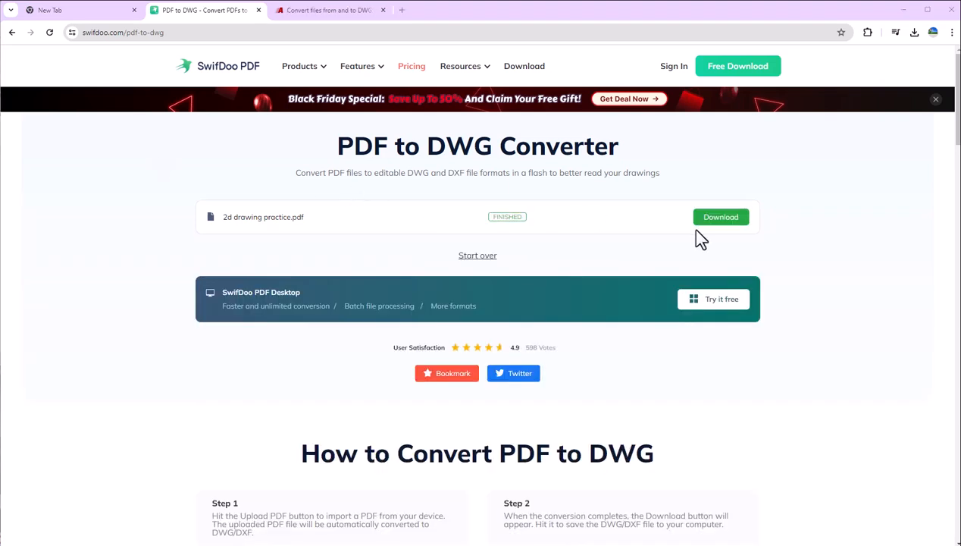
mouse_move(284, 237)
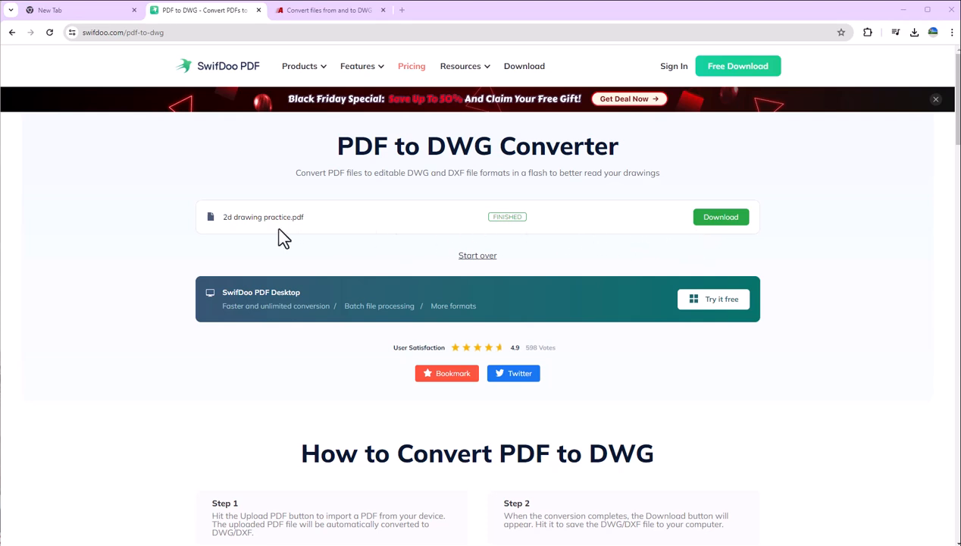
mouse_move(670, 254)
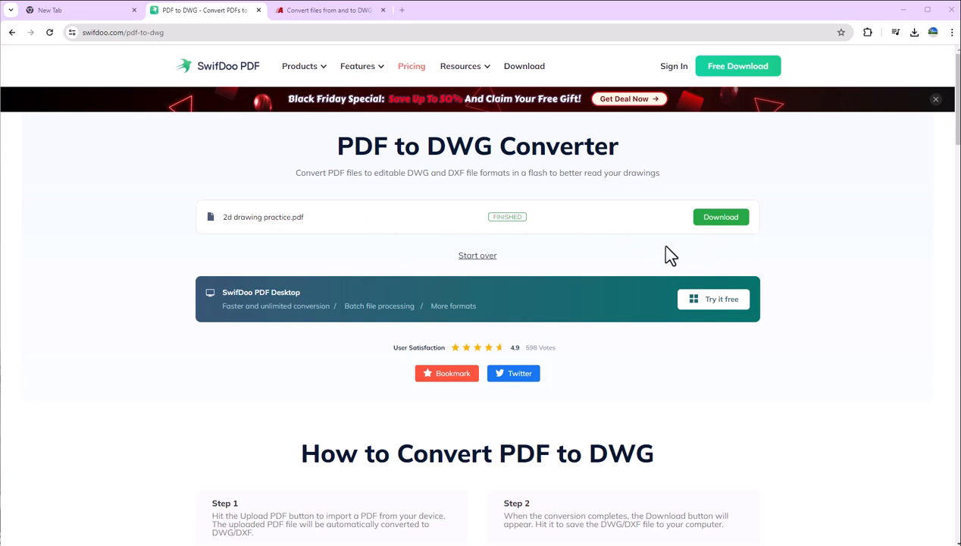
mouse_move(630, 239)
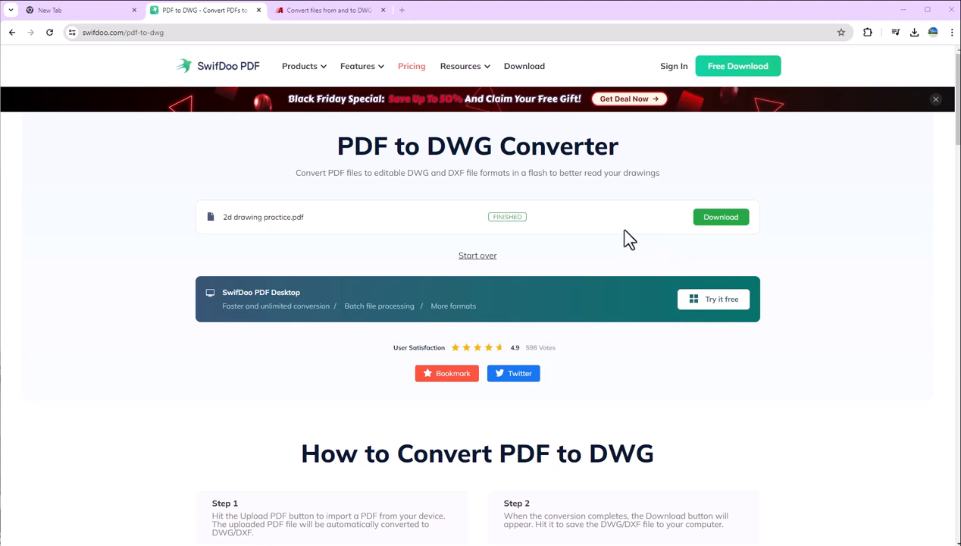
mouse_move(614, 231)
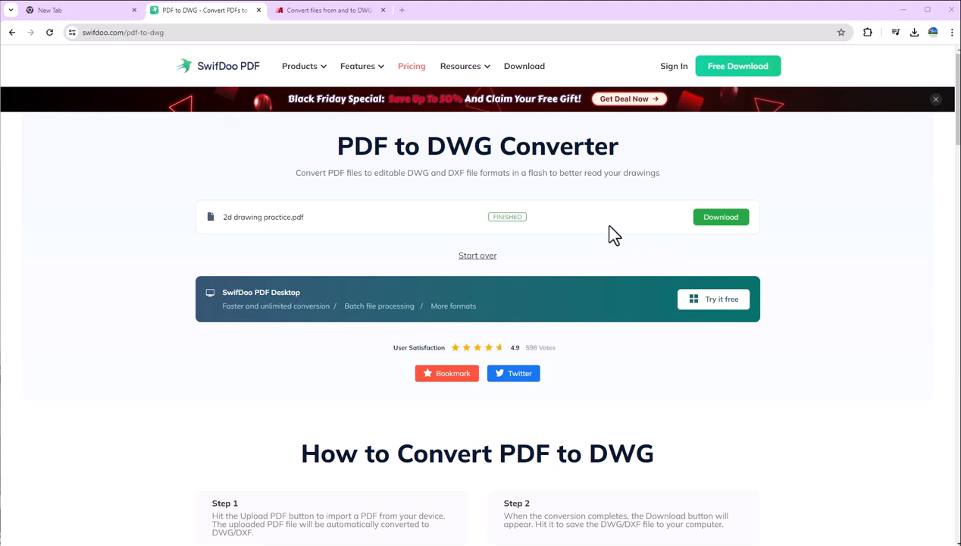
mouse_move(601, 218)
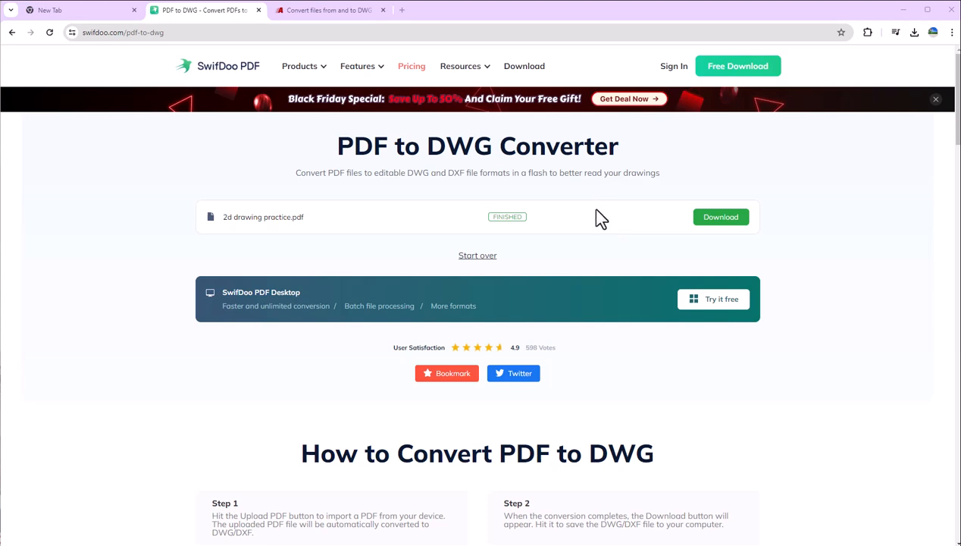
Step: Download the converted DWG with the green Download button, retrying until it saves
click(720, 217)
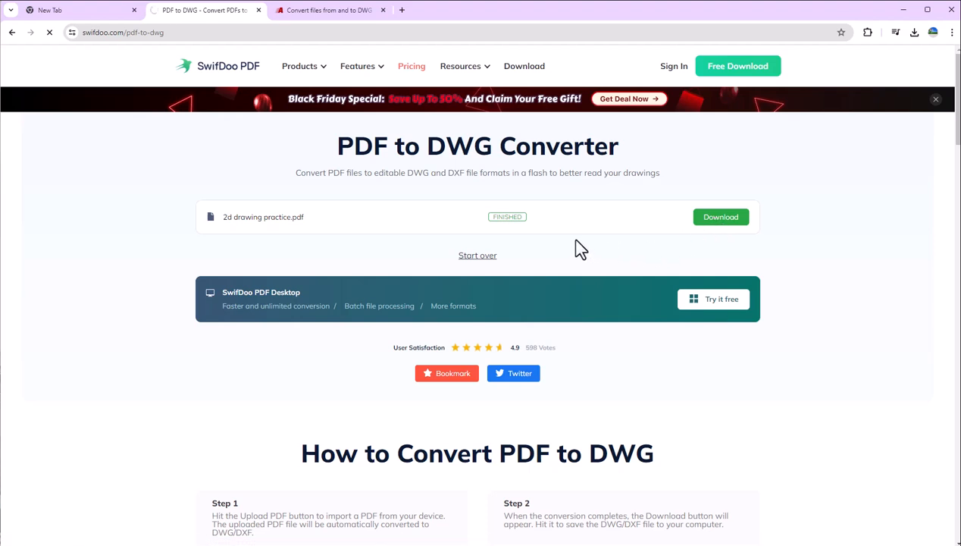
mouse_move(592, 246)
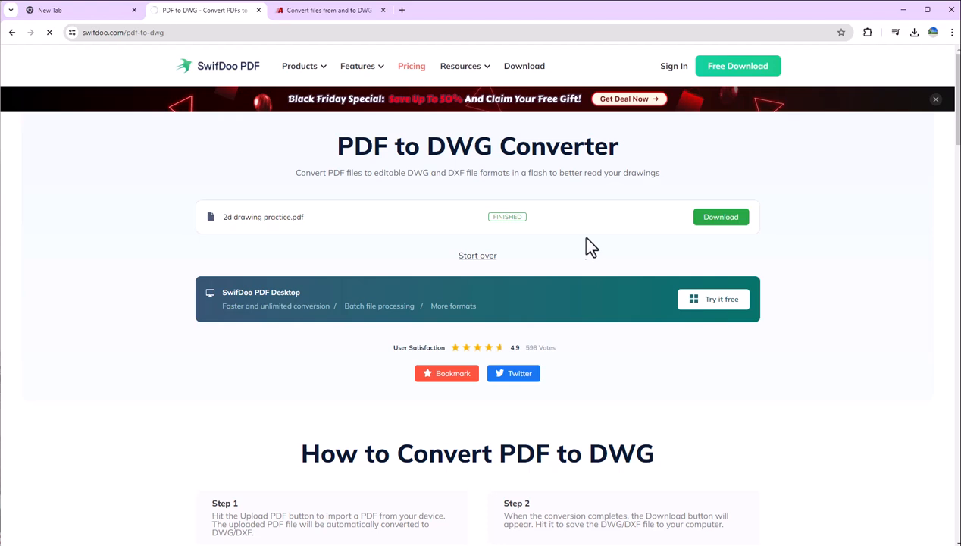
click(719, 217)
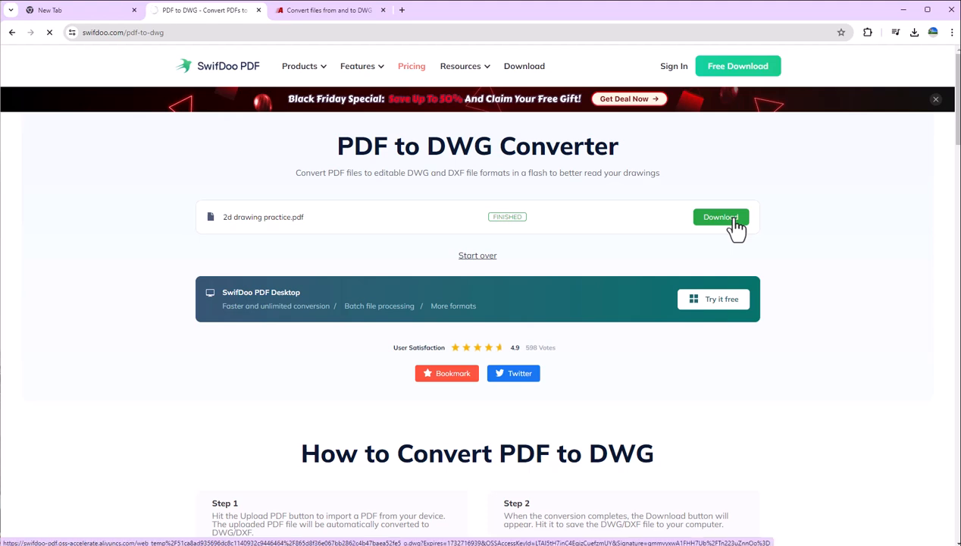
click(720, 217)
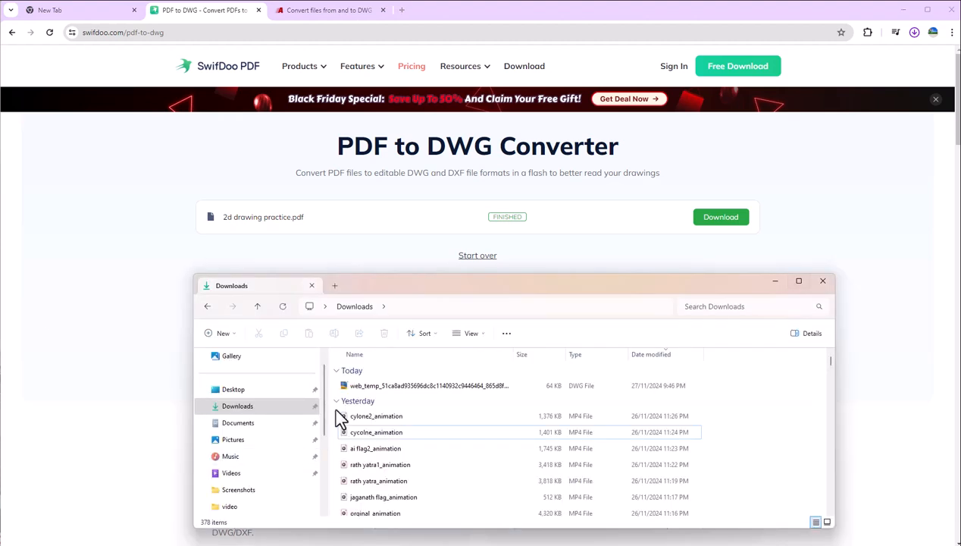
Step: Open the web_temp DWG file listed under Today in Downloads
click(914, 32)
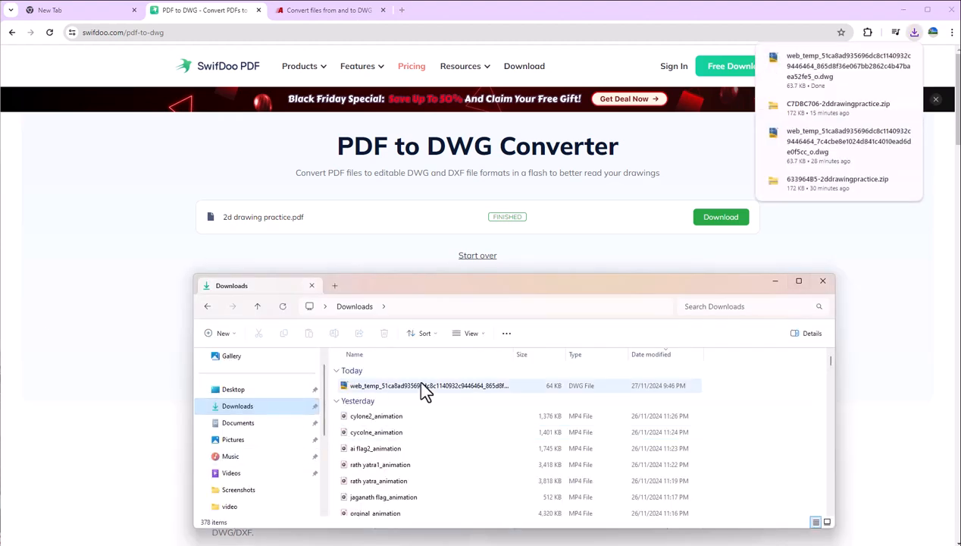
click(427, 385)
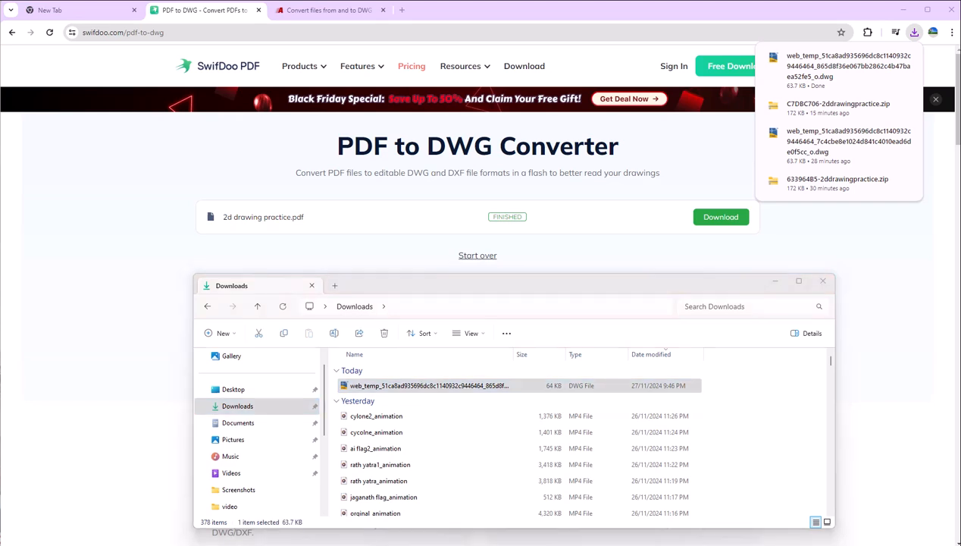
click(822, 282)
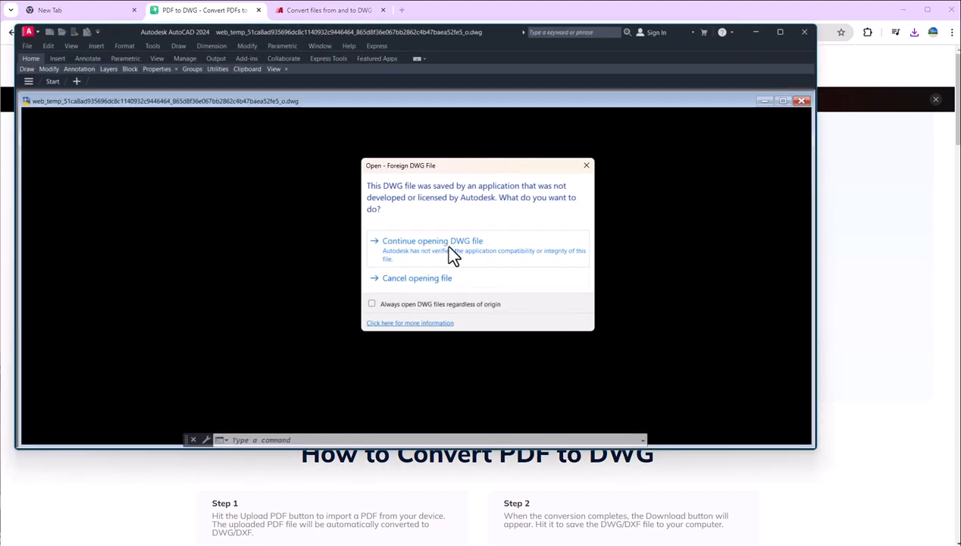
Step: Open web_temp past the foreign-file warning, select objects, and edit the right 40 dimension
click(433, 240)
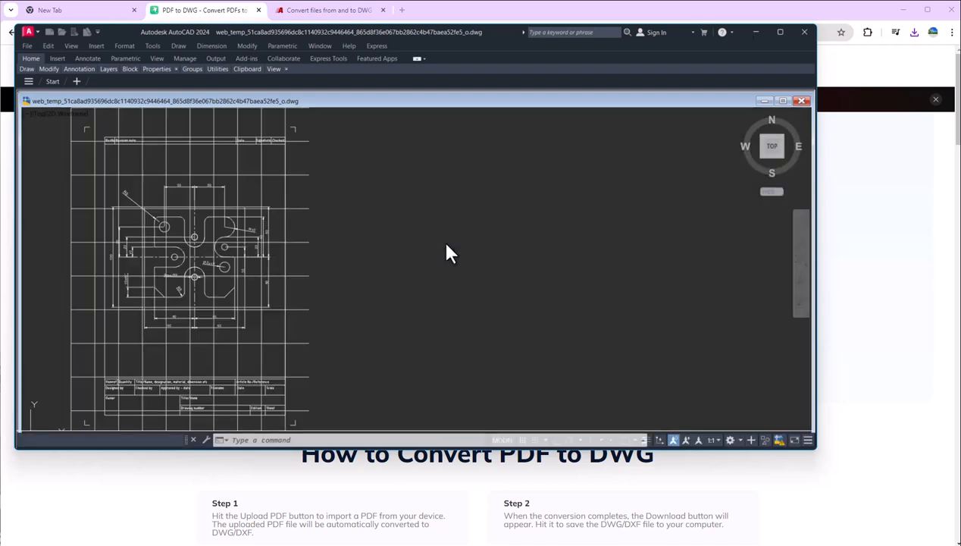
click(782, 32)
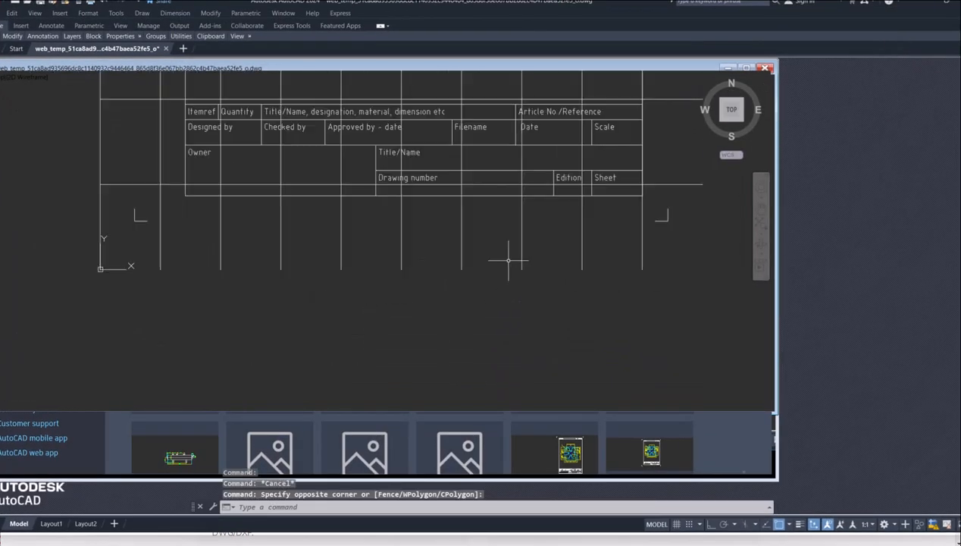
drag(303, 273, 671, 339)
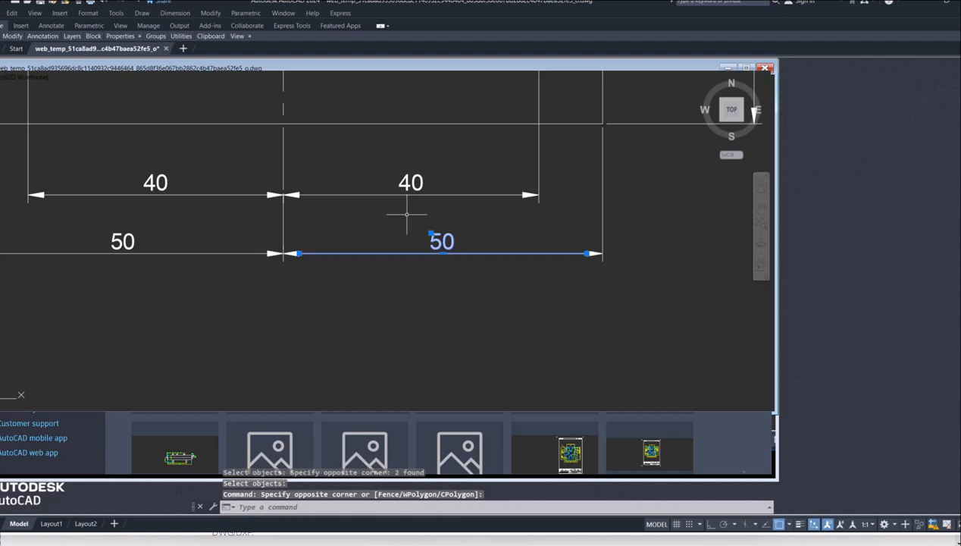
scroll(down, 3)
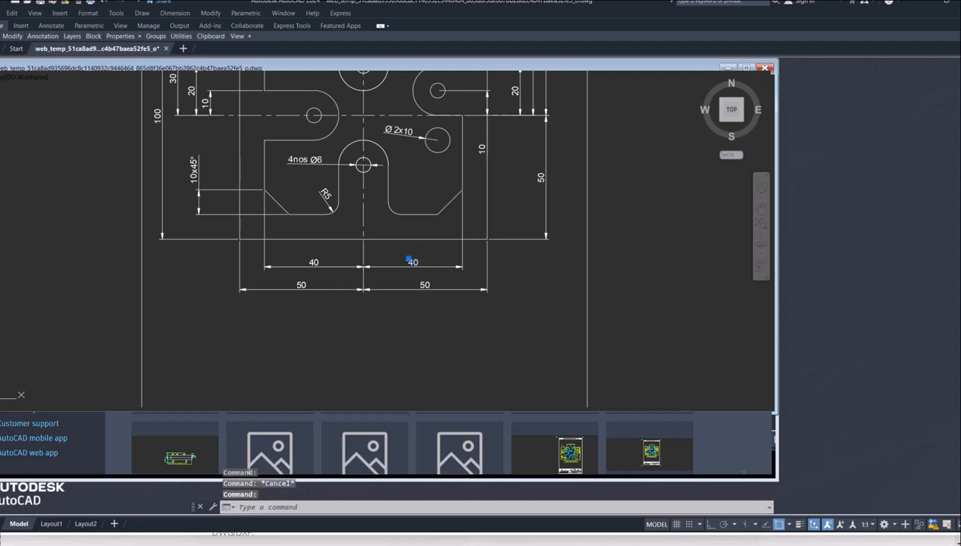
double_click(412, 262)
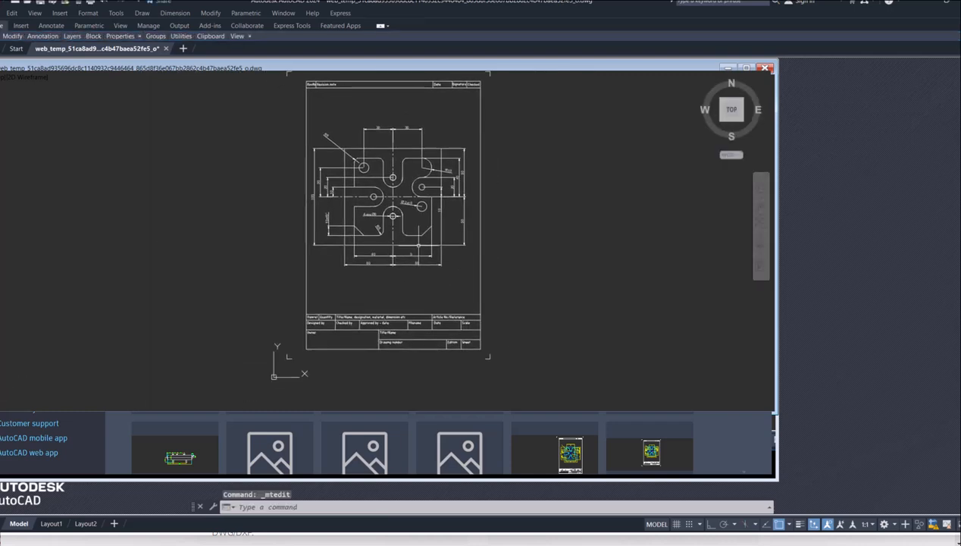
mouse_move(750, 64)
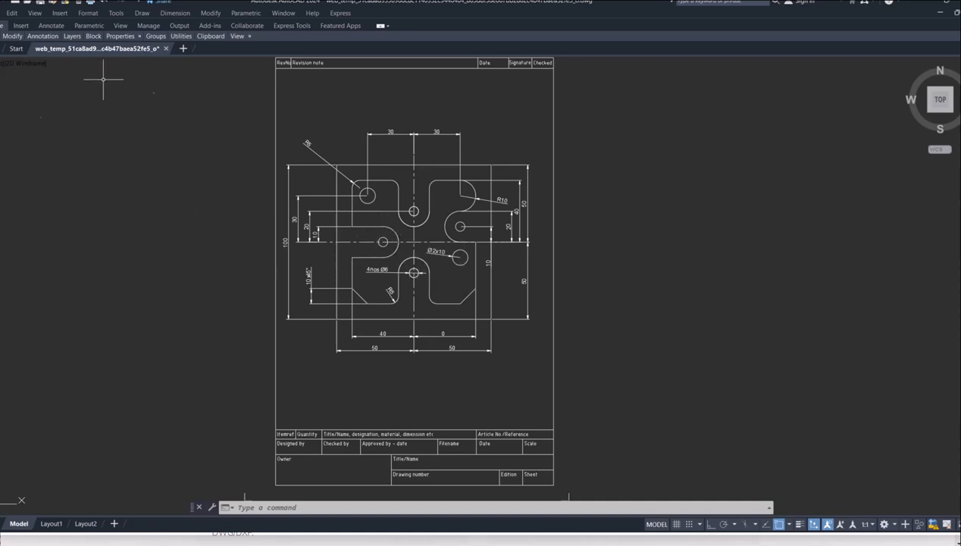
mouse_move(425, 68)
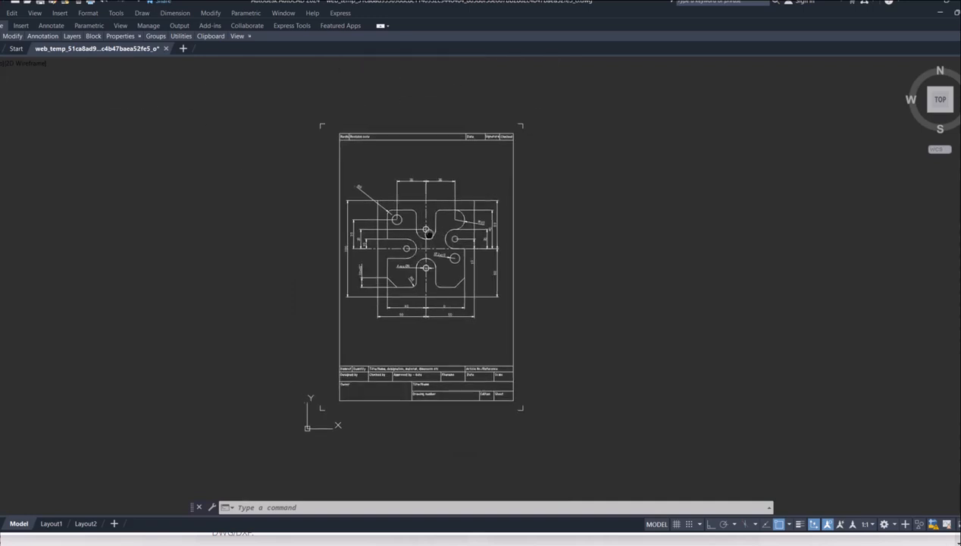
mouse_move(754, 69)
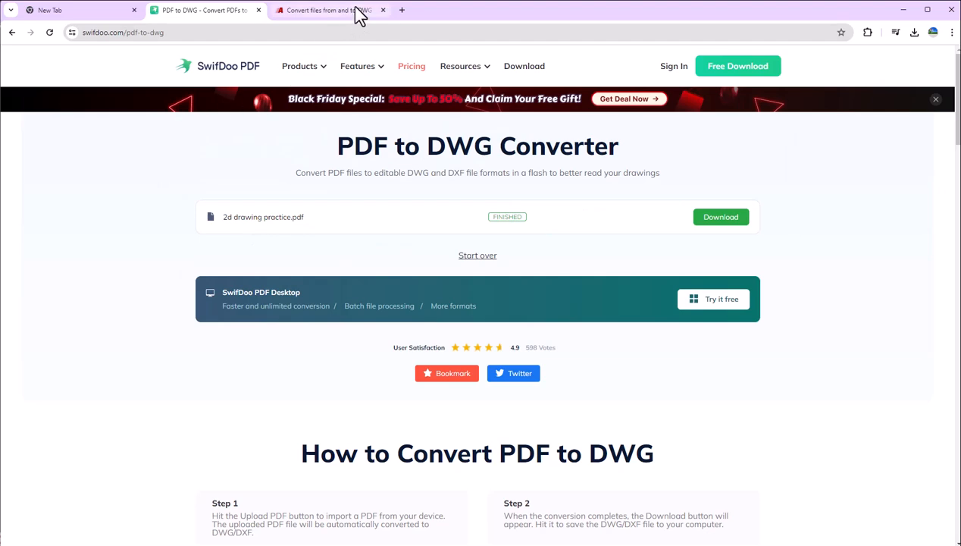
click(330, 10)
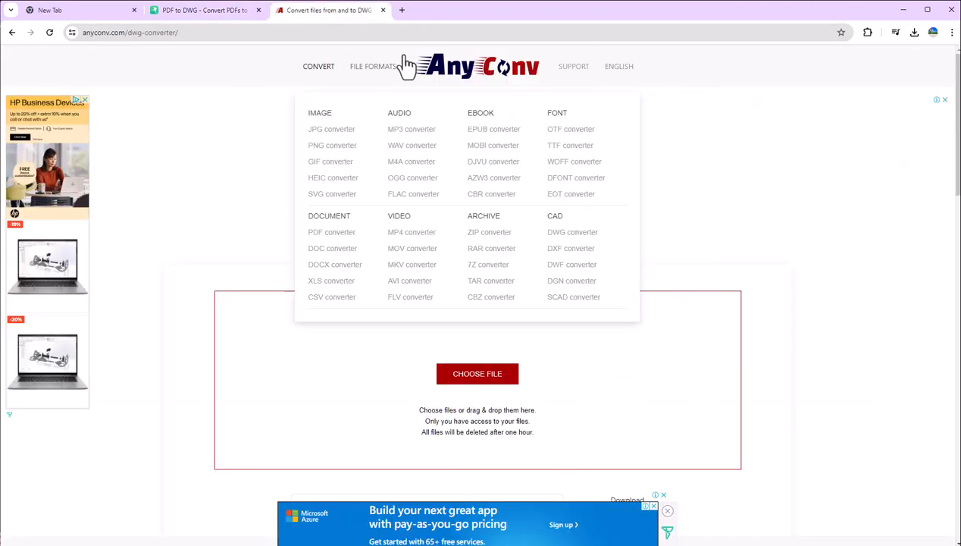
mouse_move(126, 56)
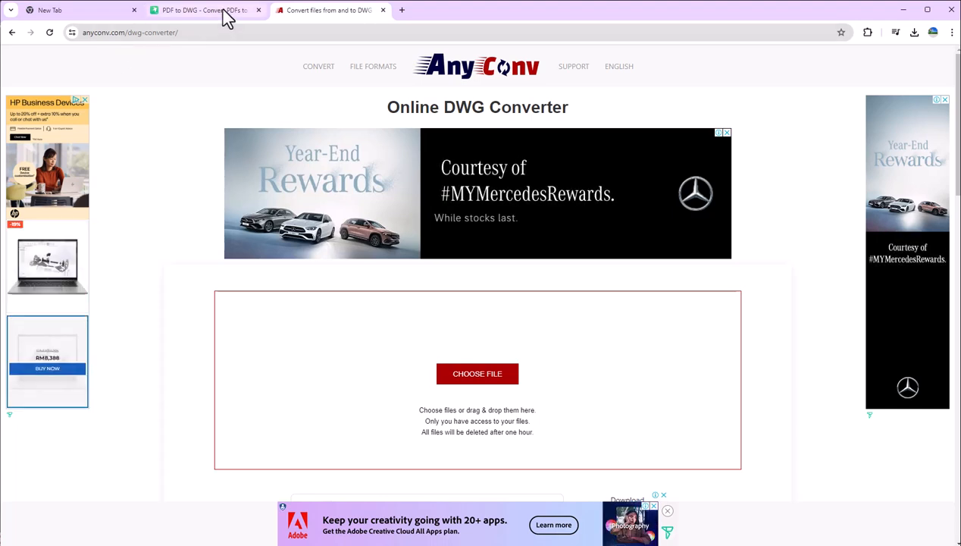
click(205, 10)
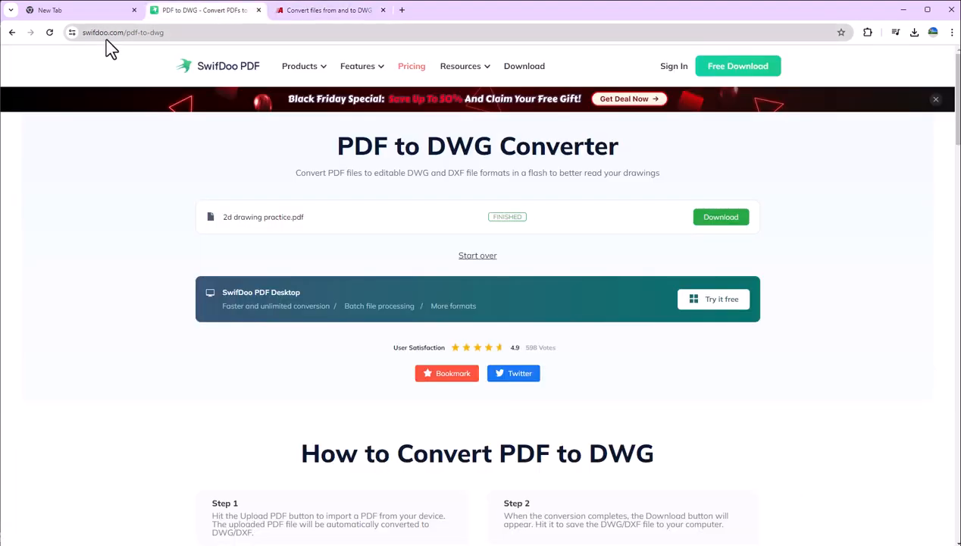
mouse_move(739, 91)
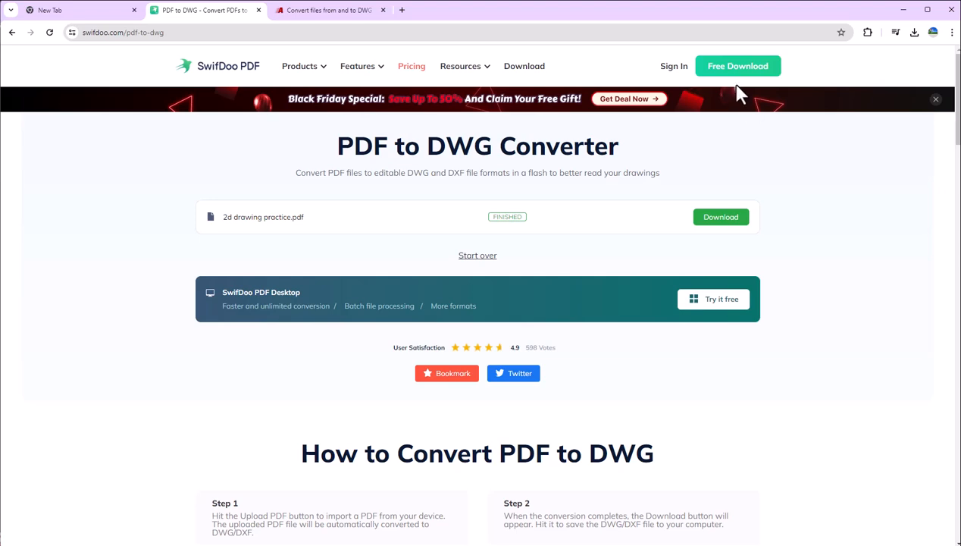
scroll(down, 3)
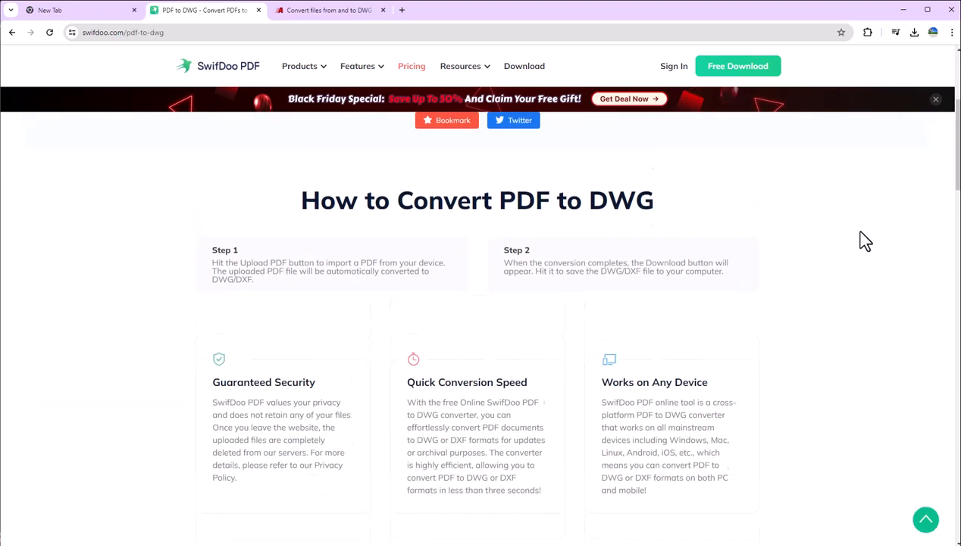
scroll(down, 3)
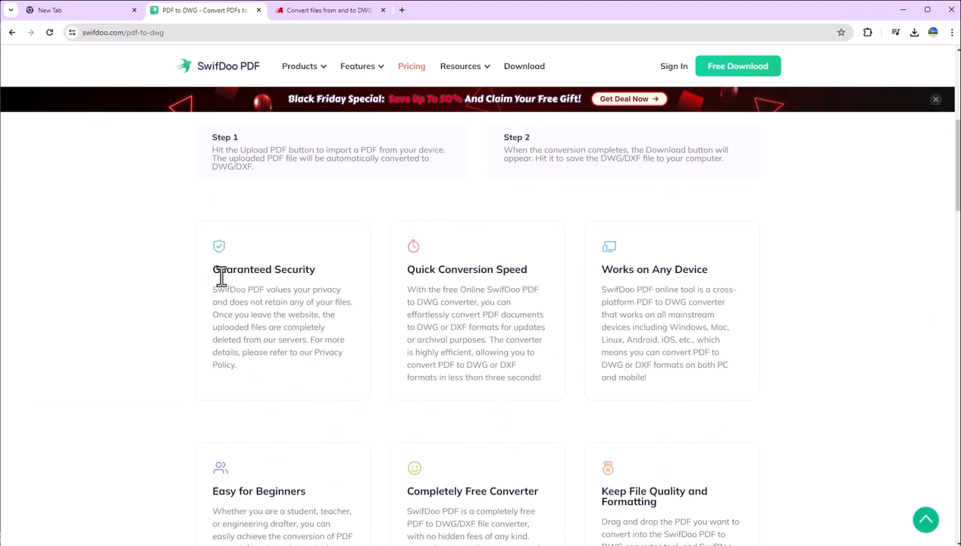
mouse_move(460, 298)
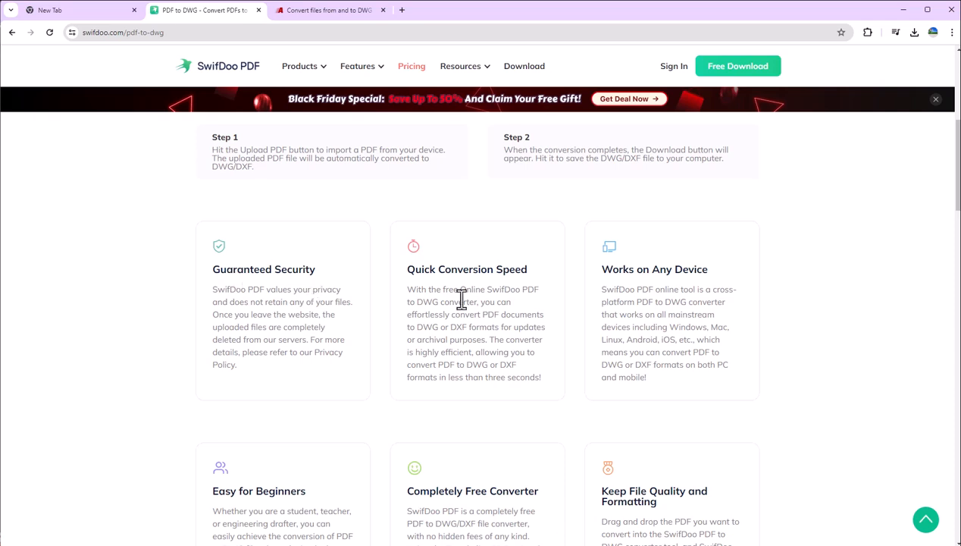
mouse_move(531, 311)
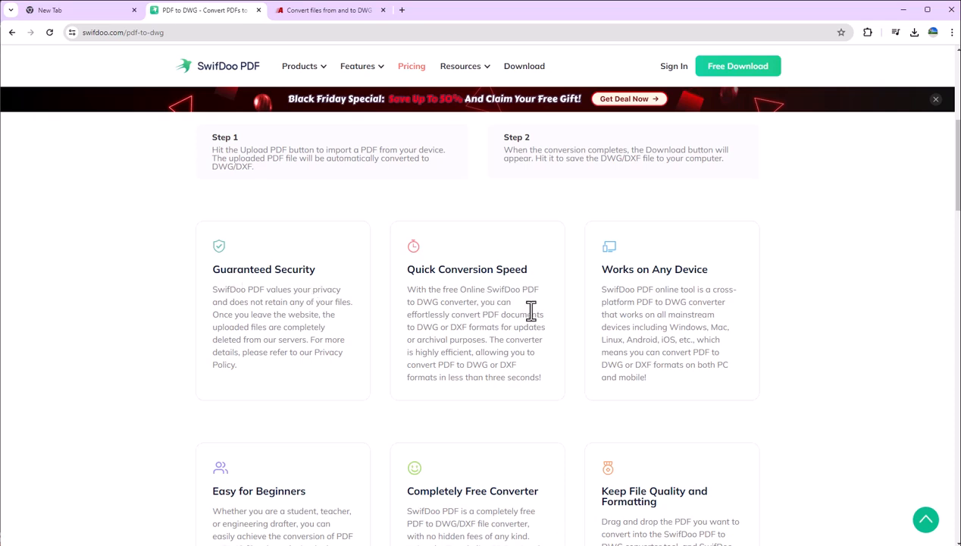
scroll(up, 3)
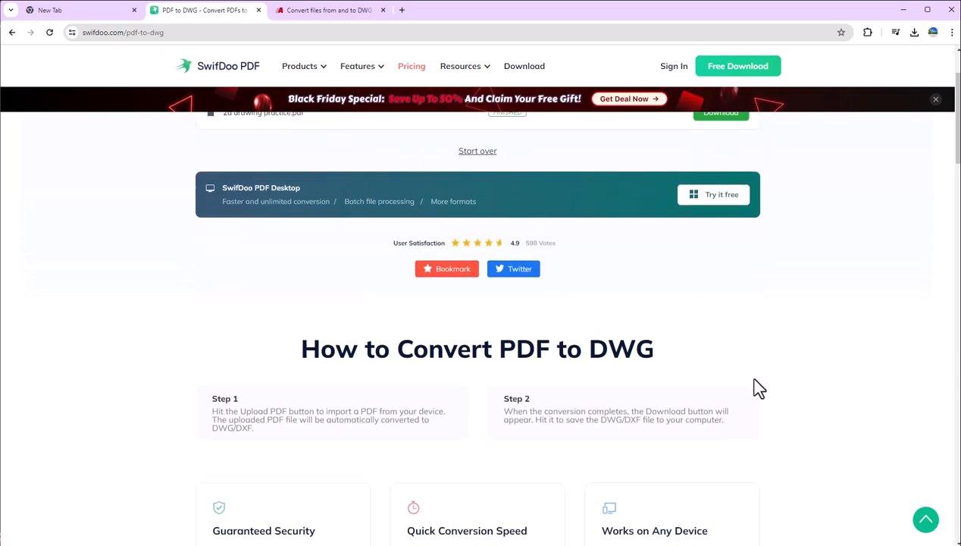
scroll(up, 3)
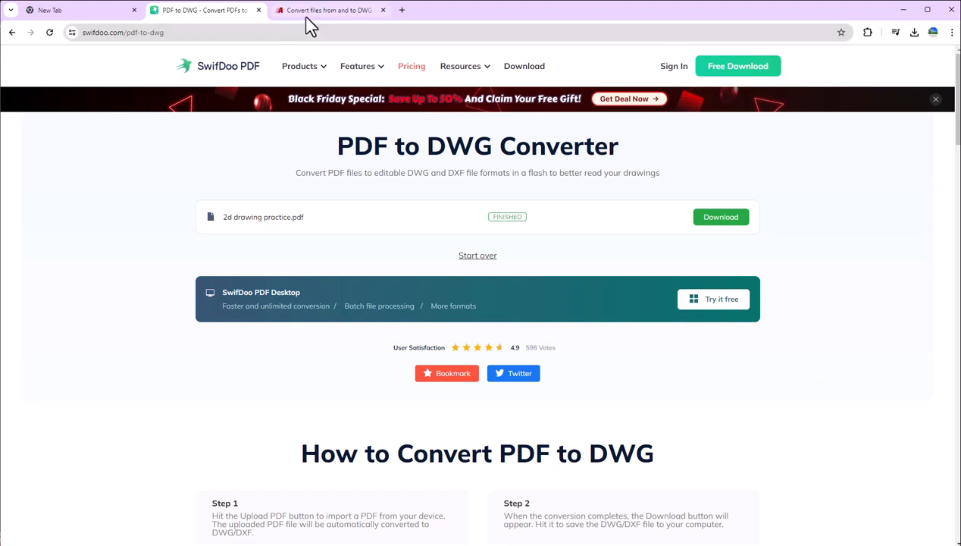
Step: Switch to AnyConv, browse the File Formats page, and choose the DWG converter under CAD
click(330, 10)
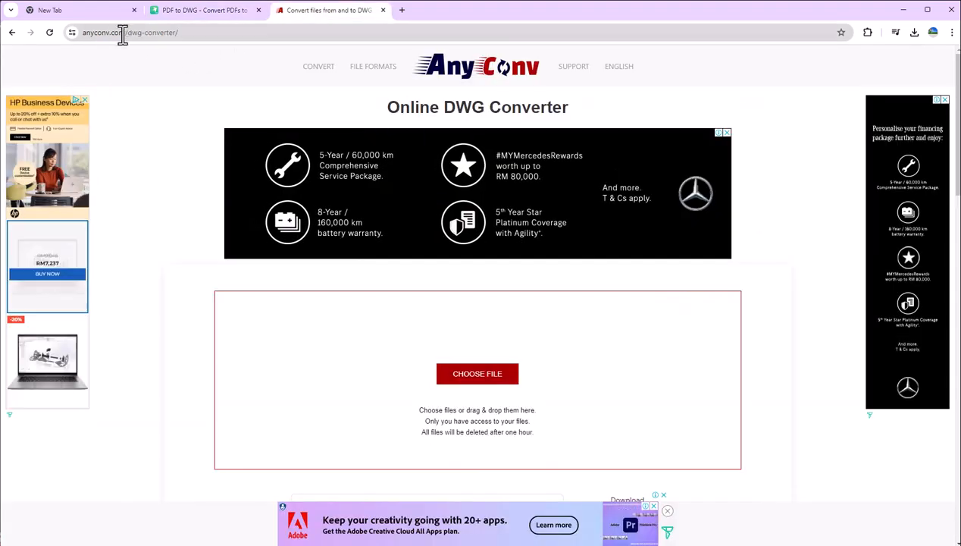
click(319, 66)
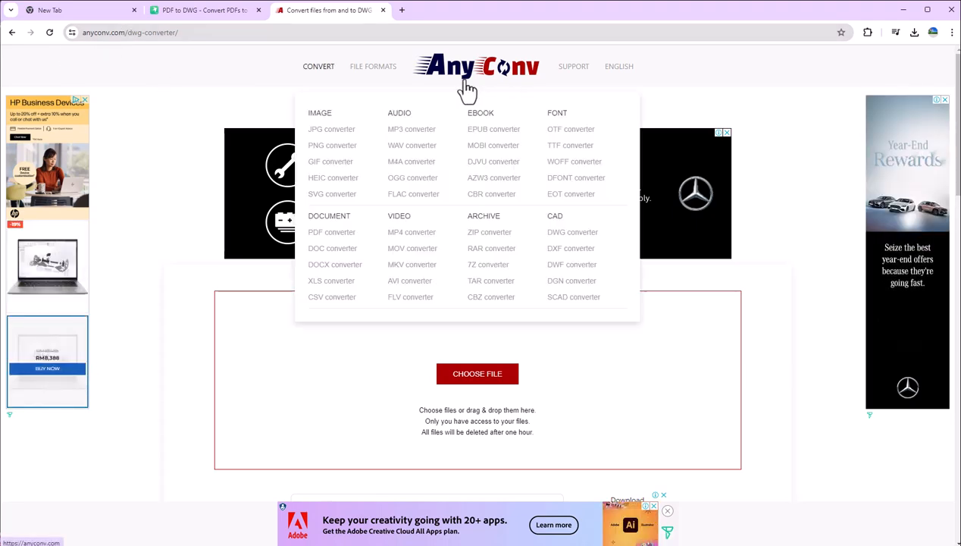
click(373, 66)
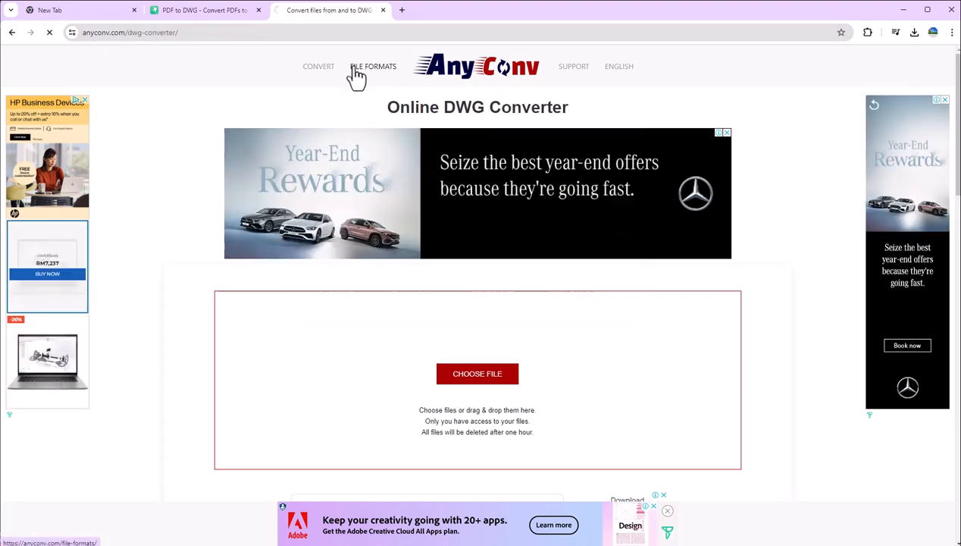
click(373, 66)
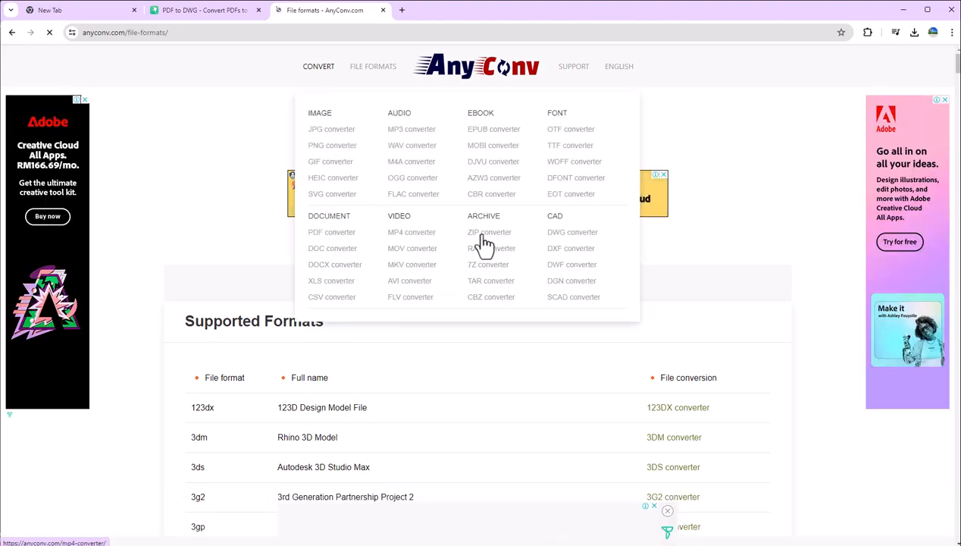
mouse_move(566, 241)
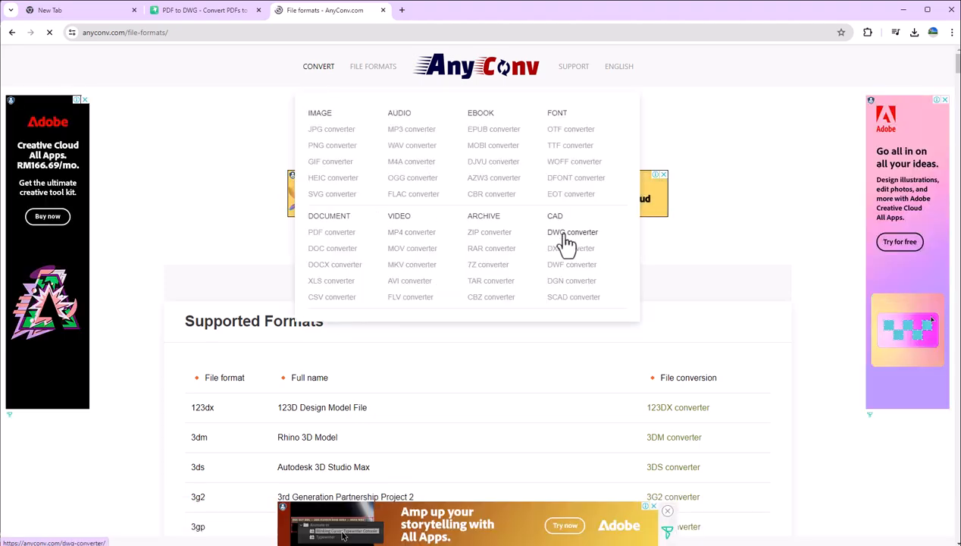
mouse_move(567, 254)
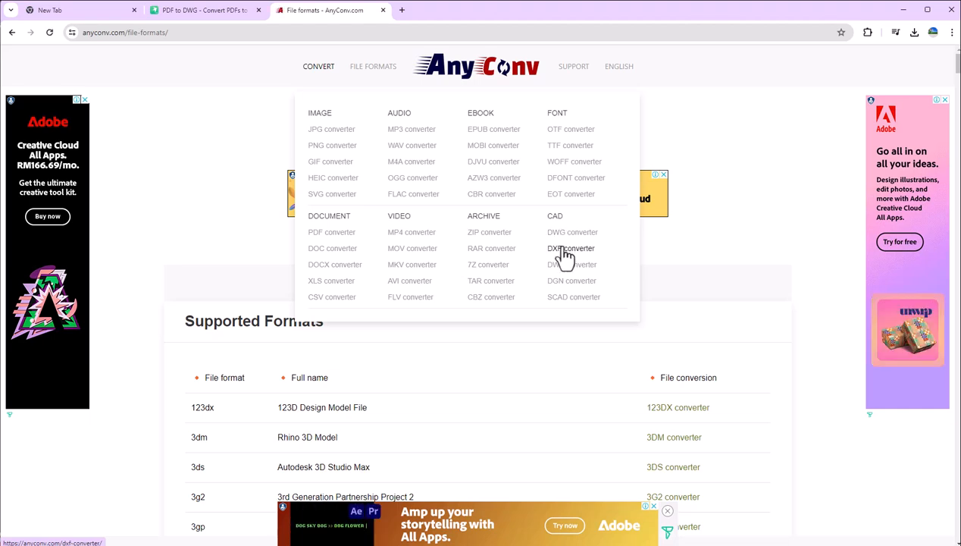
mouse_move(572, 287)
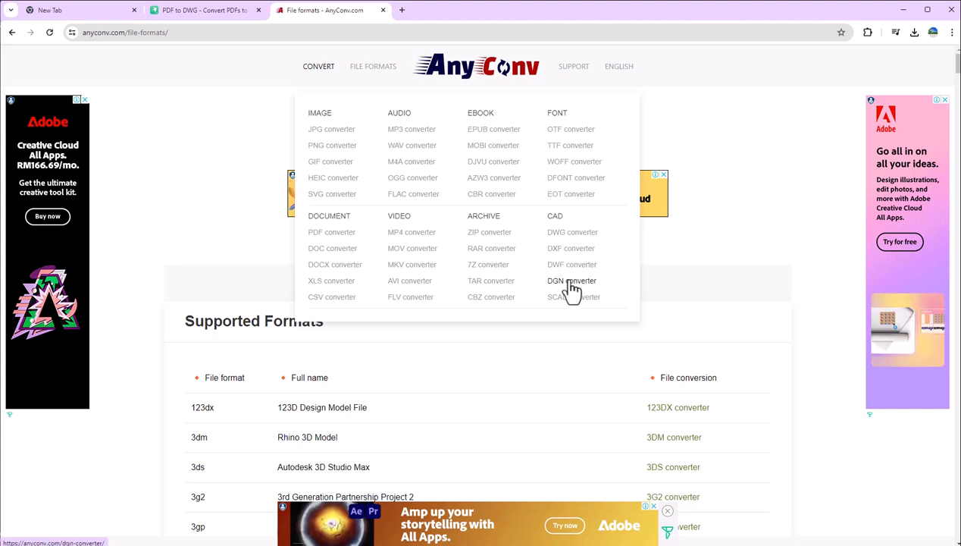
mouse_move(567, 232)
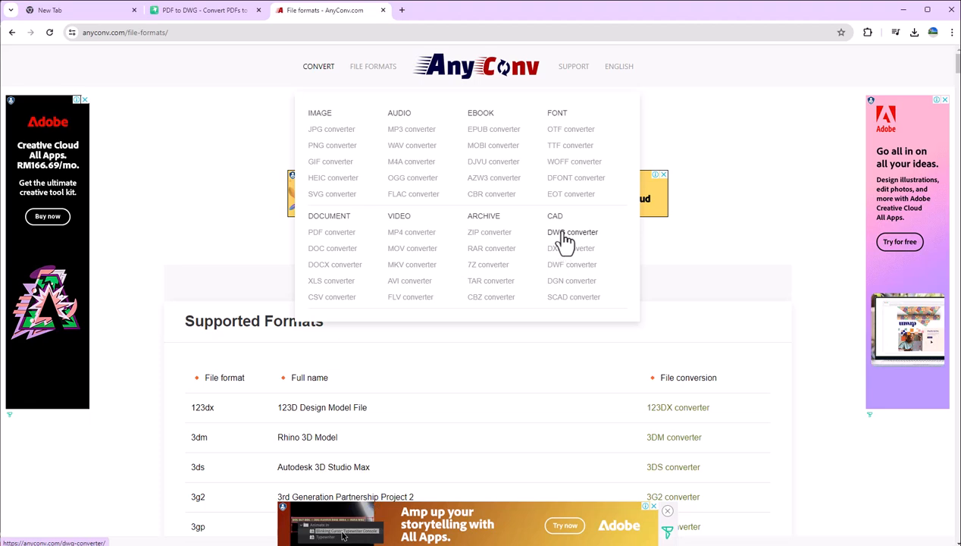
click(572, 232)
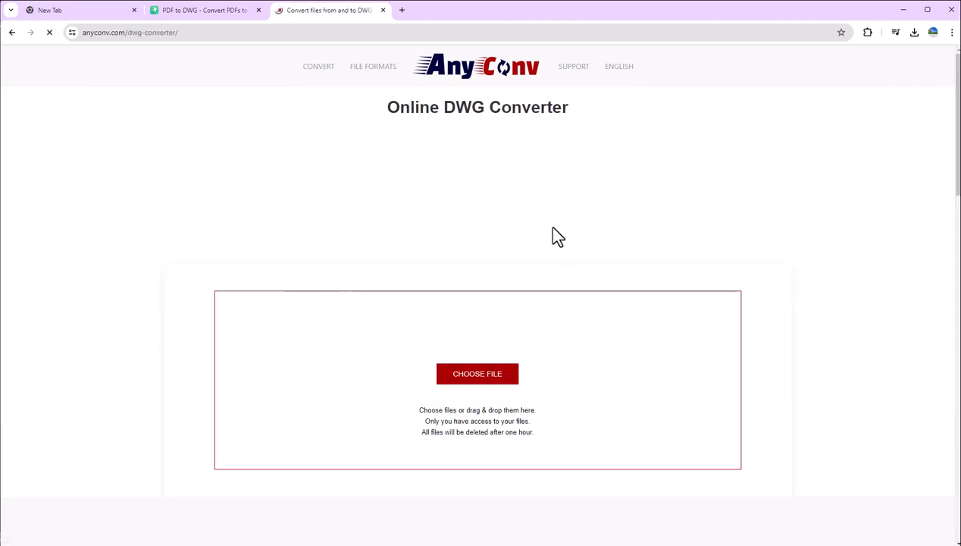
Step: Upload 2d drawing practice.pdf to AnyConv's converter
click(477, 373)
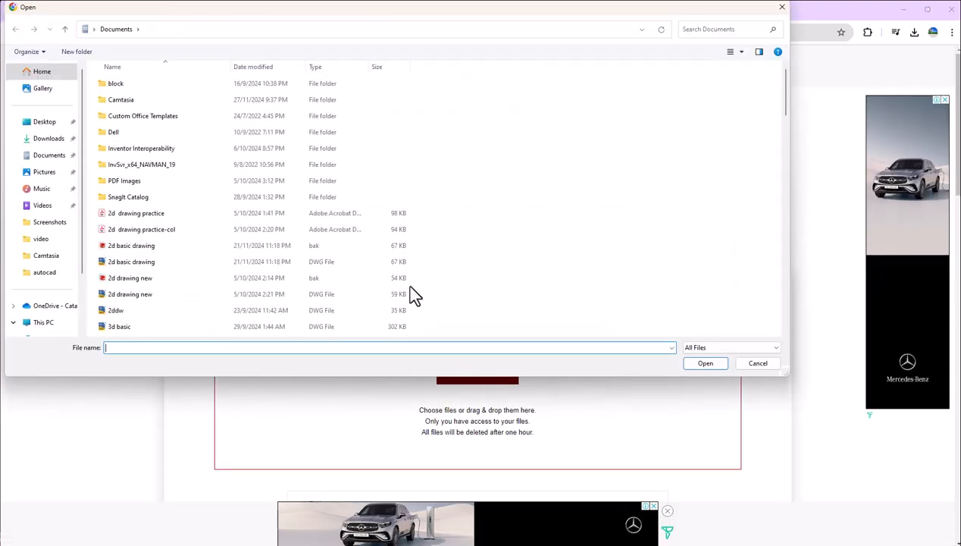
click(137, 213)
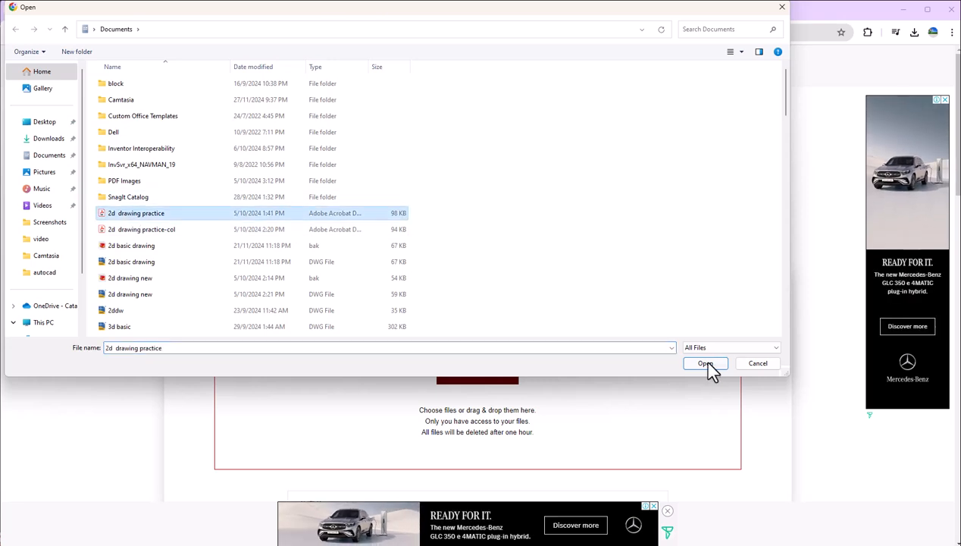
click(704, 363)
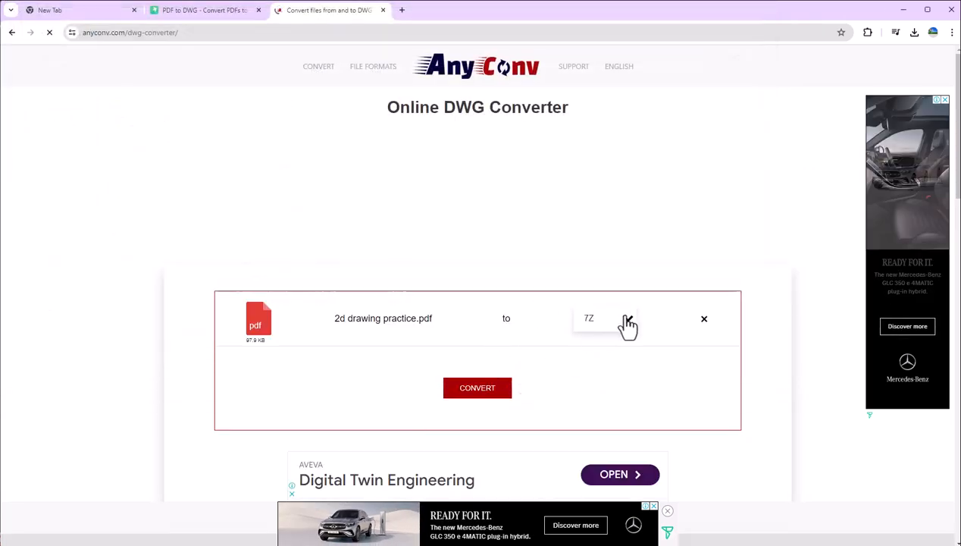
Step: Set the output format to DWG and start the conversion
click(604, 318)
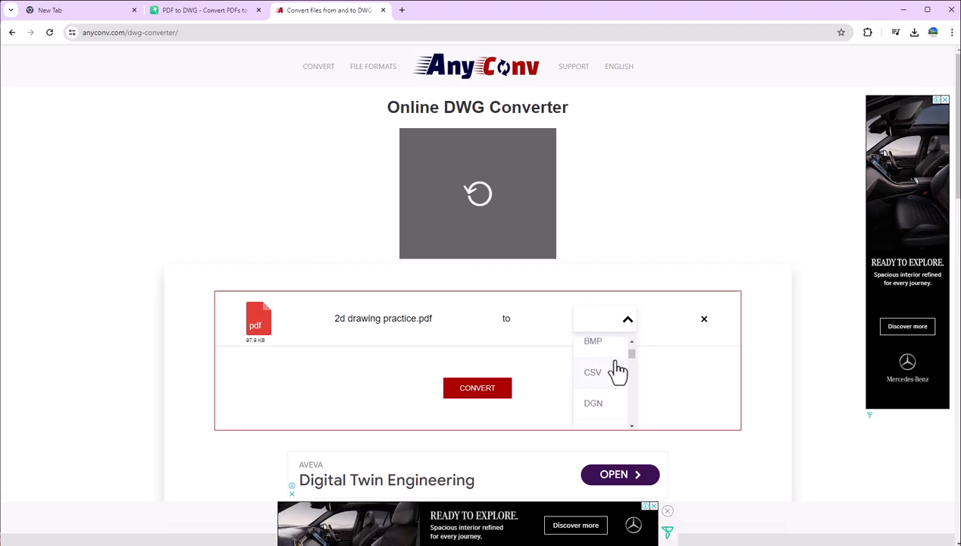
scroll(down, 3)
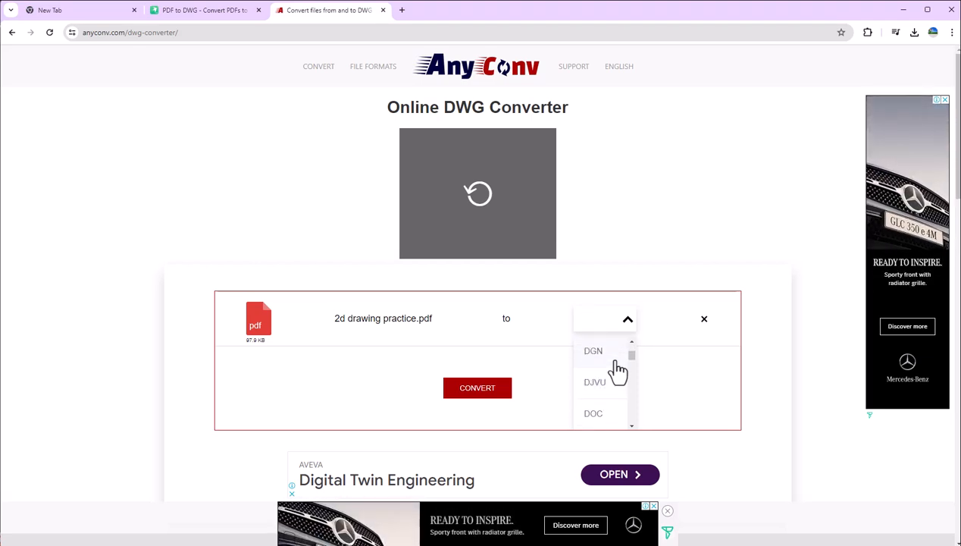
scroll(down, 3)
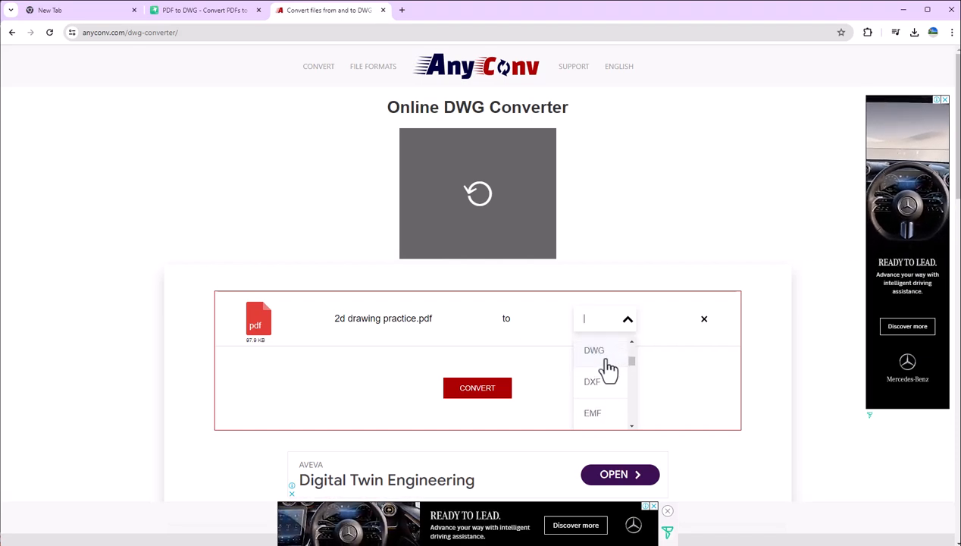
click(594, 350)
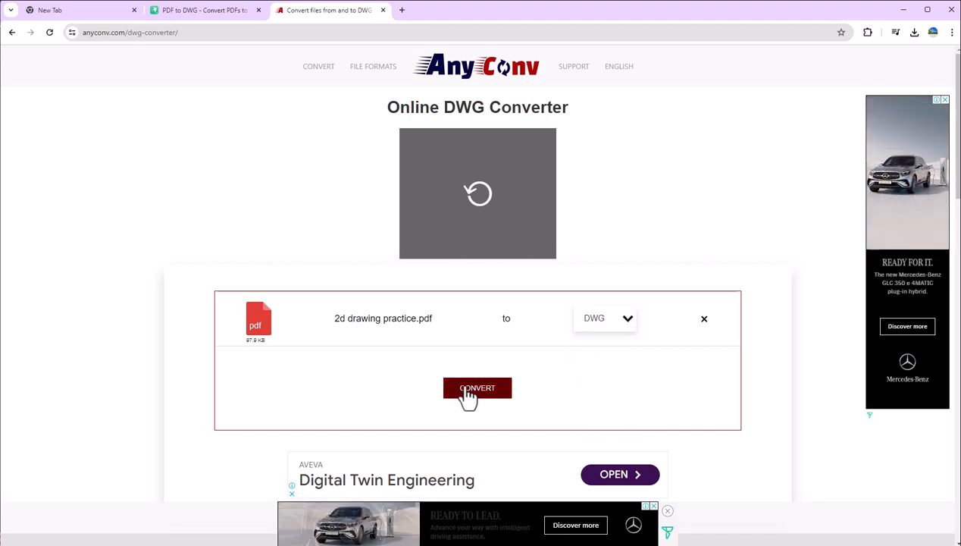
click(478, 387)
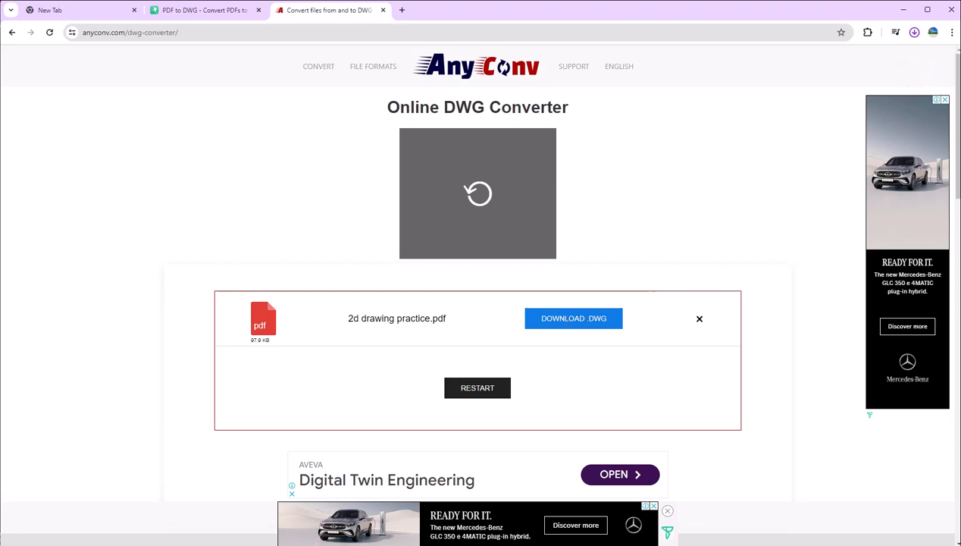
Step: Download the AnyConv DWG and open it in AutoCAD past the foreign-file warning
click(573, 317)
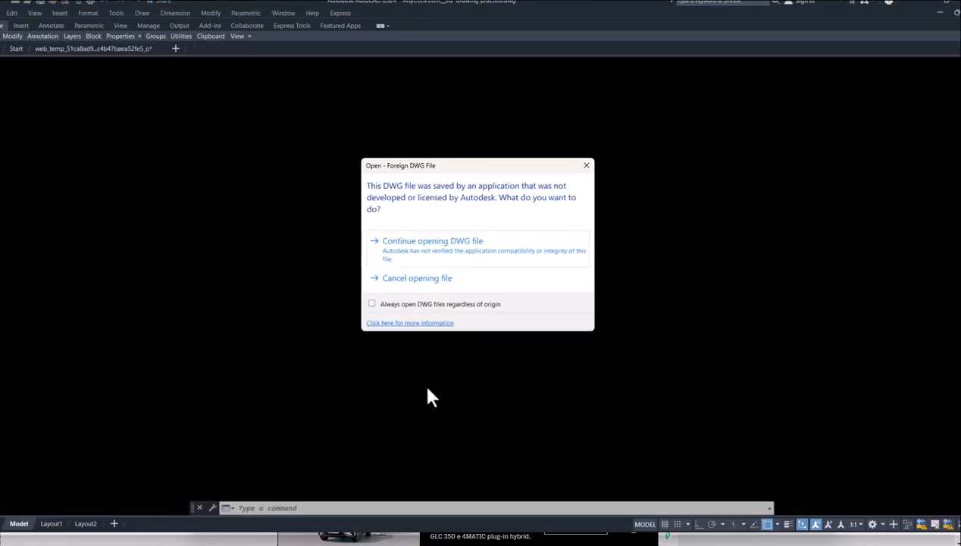
click(432, 240)
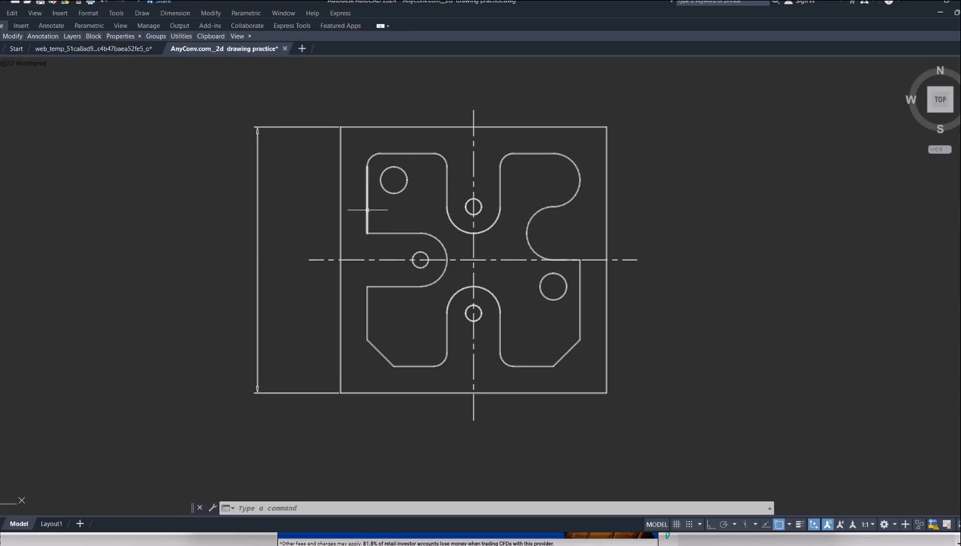
Step: Switch to the web_temp drawing tab holding the SwifDoo-converted file
click(91, 49)
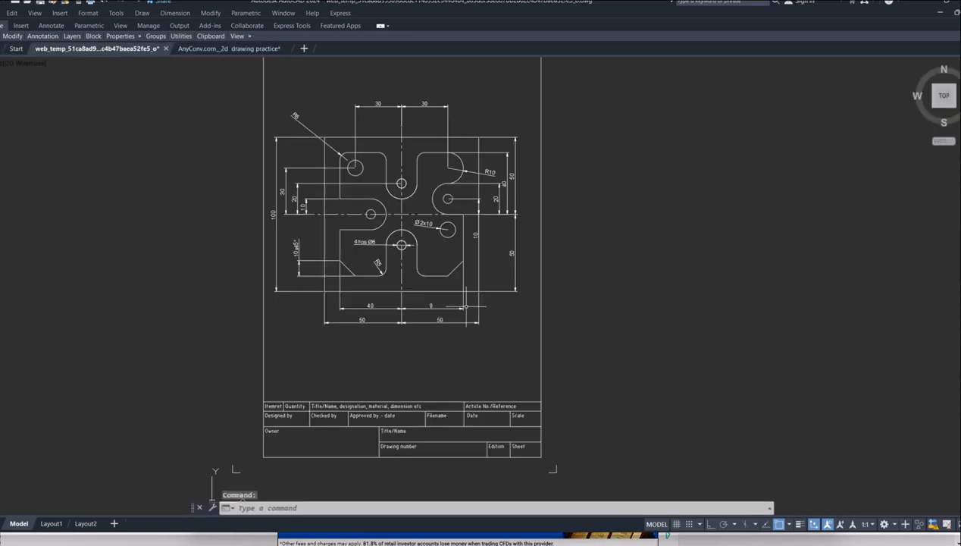
mouse_move(136, 296)
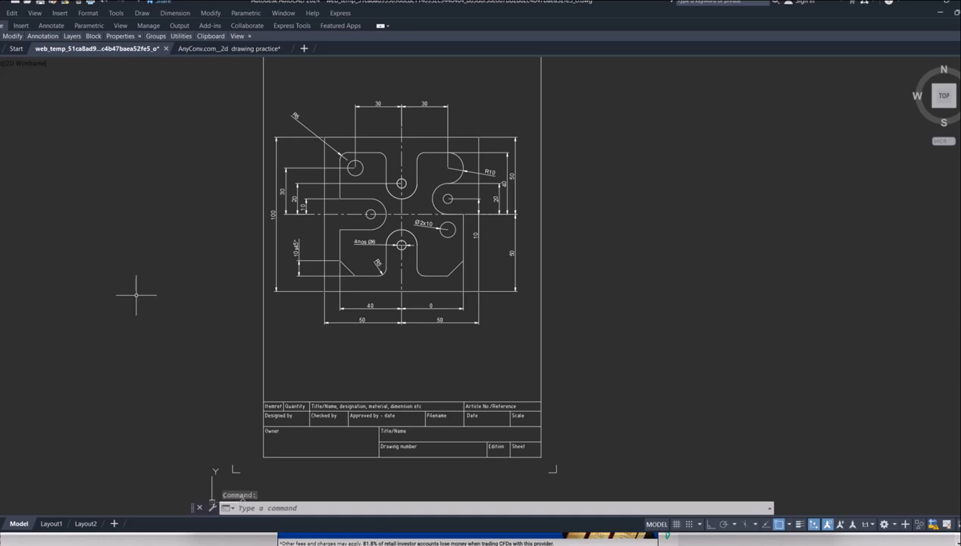